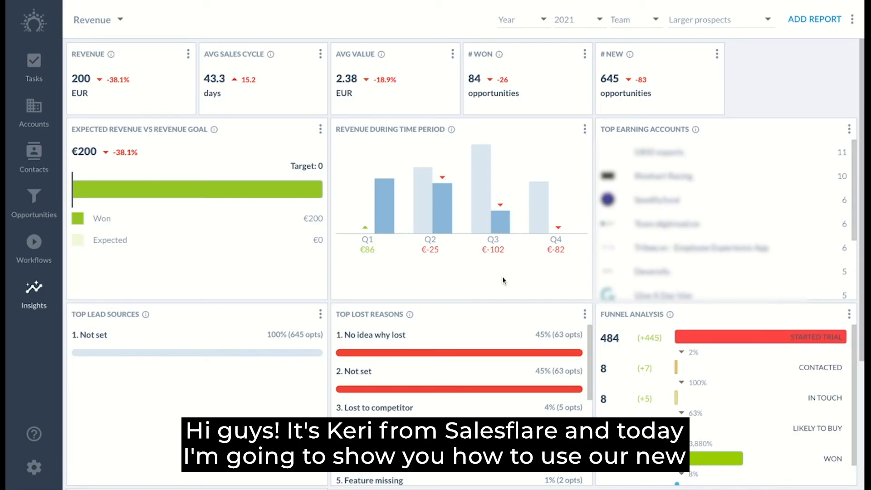
mouse_move(504, 280)
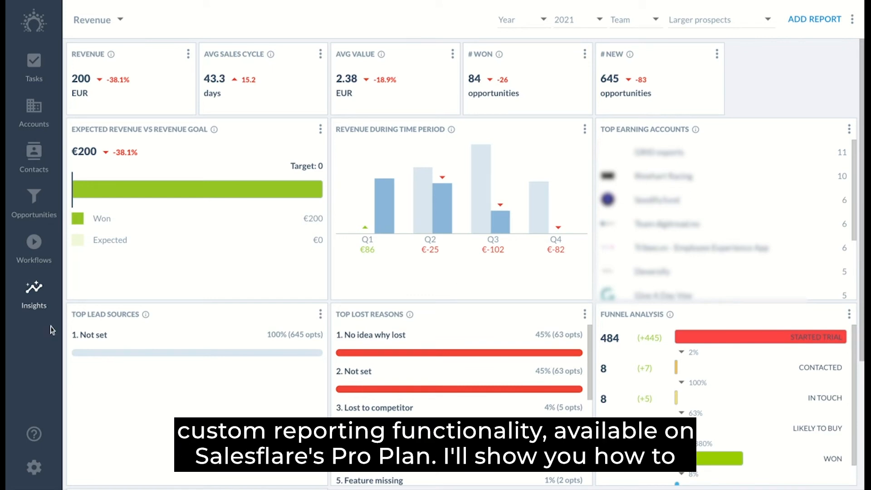
mouse_move(69, 291)
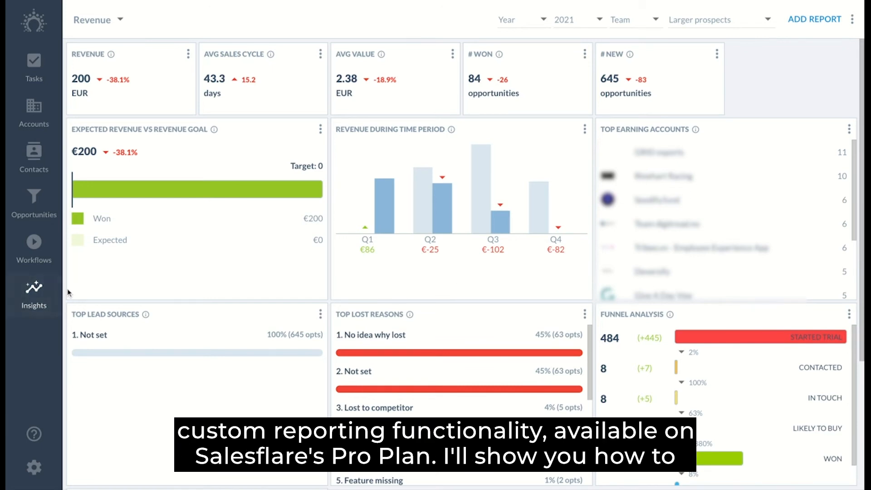
mouse_move(526, 134)
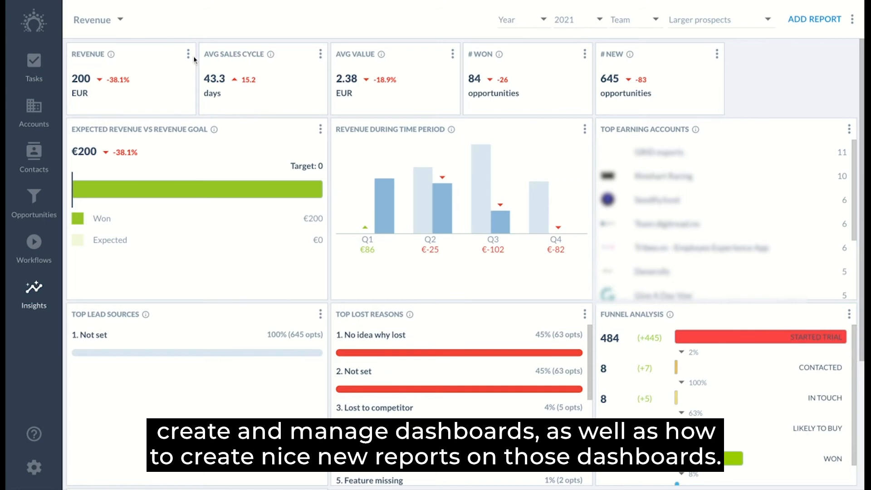
mouse_move(332, 91)
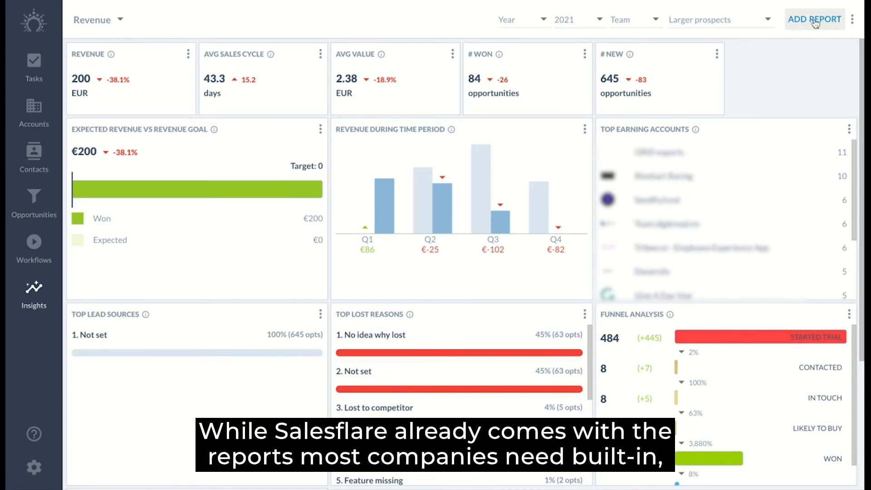
mouse_move(459, 249)
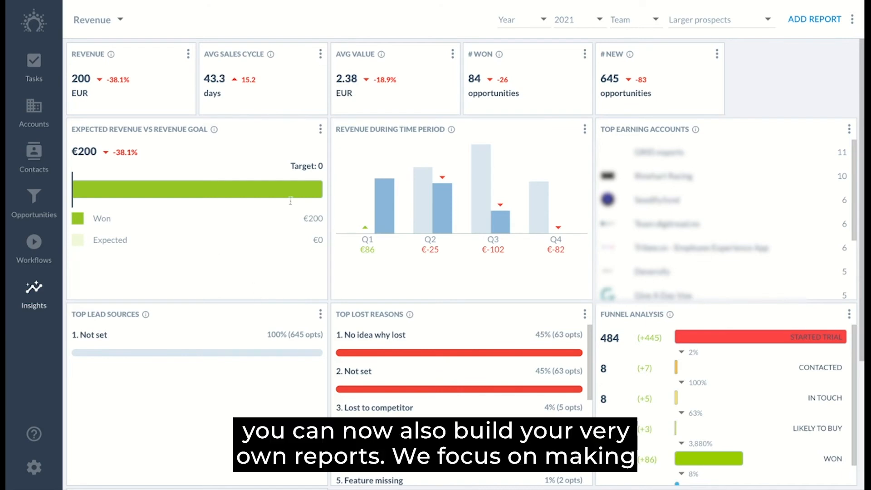
mouse_move(576, 278)
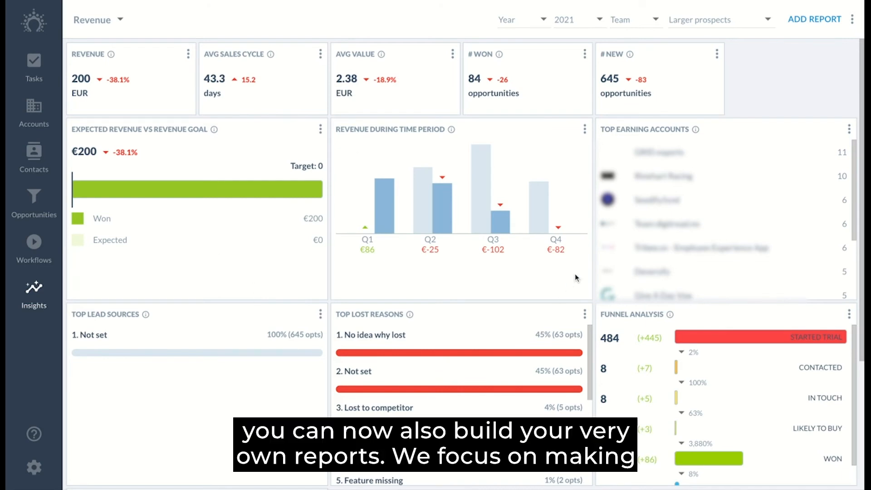
mouse_move(713, 106)
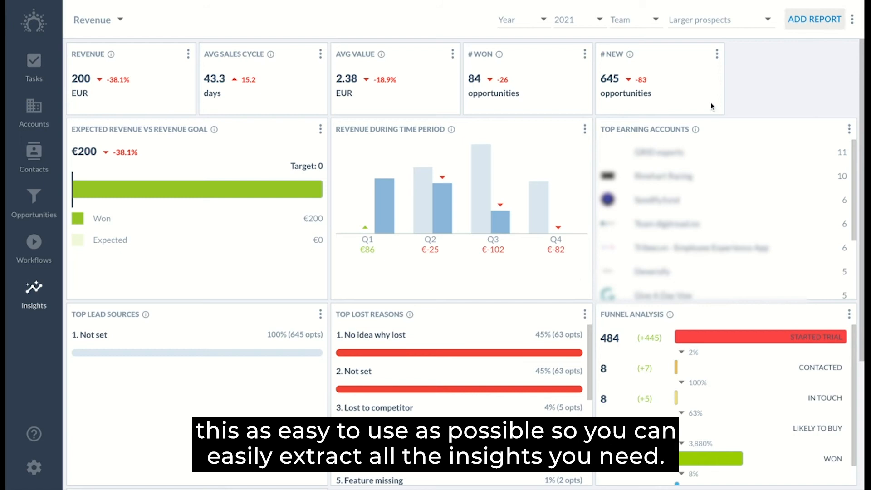
mouse_move(411, 304)
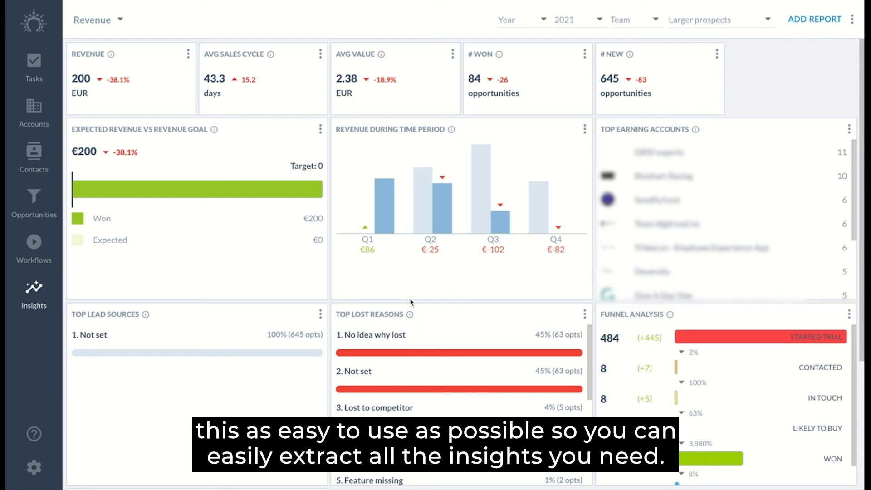
mouse_move(377, 295)
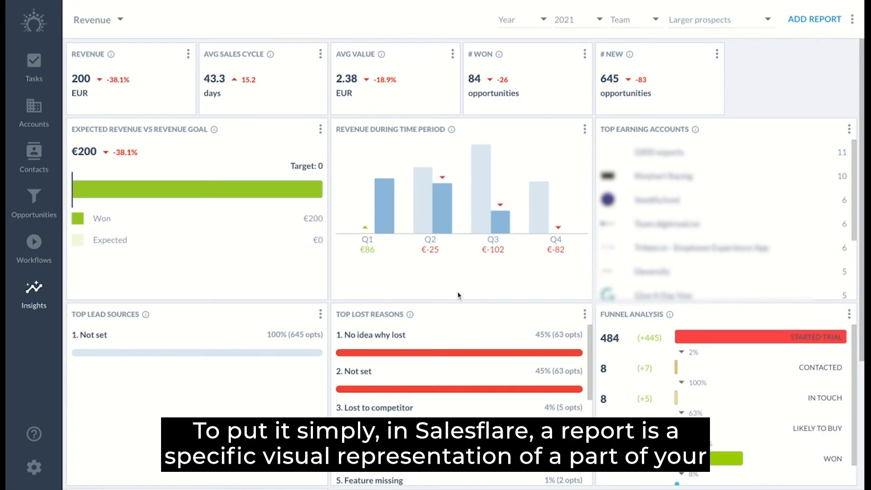
mouse_move(449, 304)
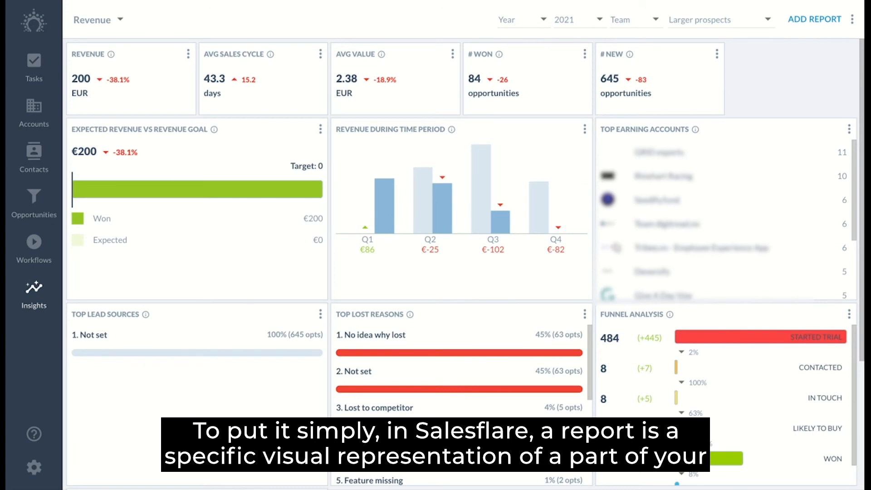
mouse_move(745, 95)
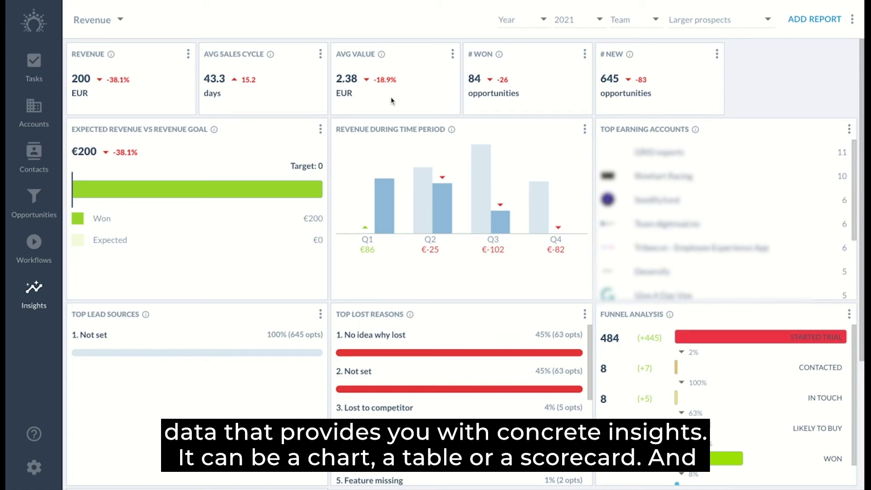
mouse_move(120, 21)
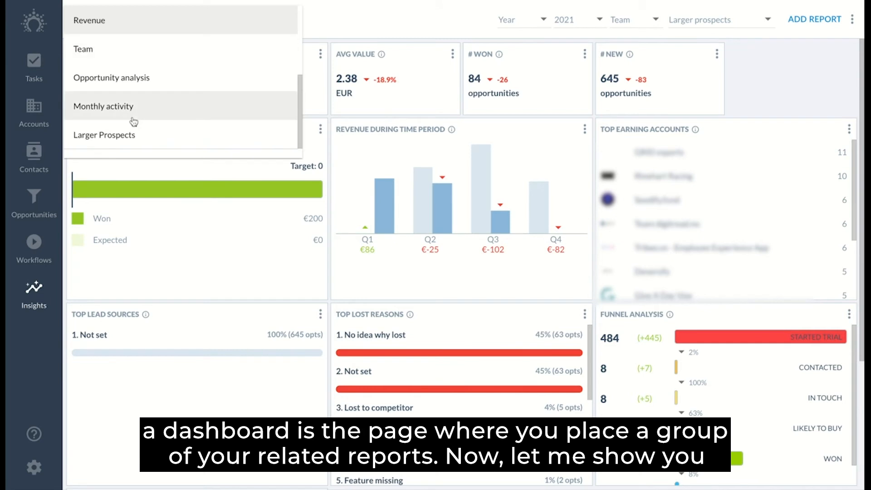
mouse_move(759, 78)
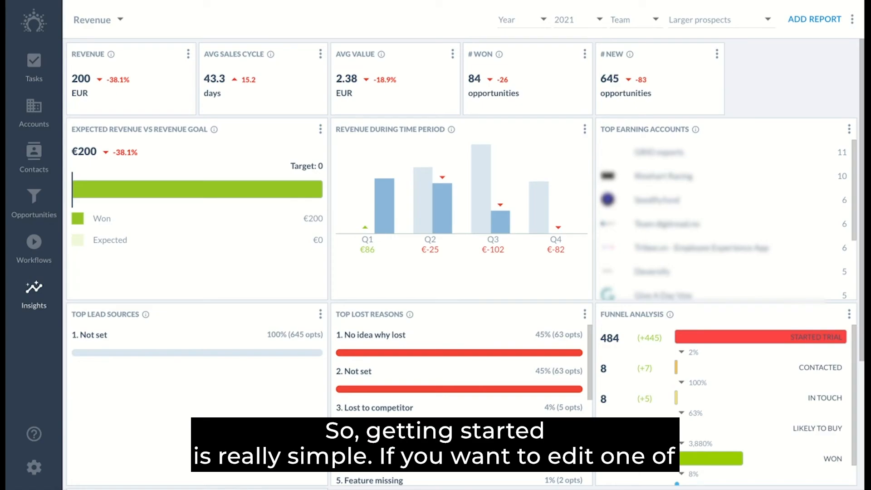
mouse_move(756, 101)
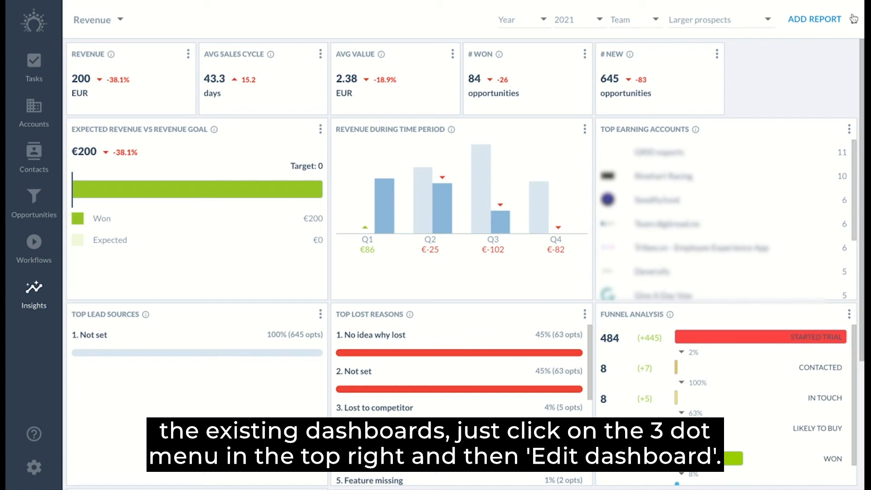
Edit the Revenue dashboard's name in editing mode and save the changes
click(855, 19)
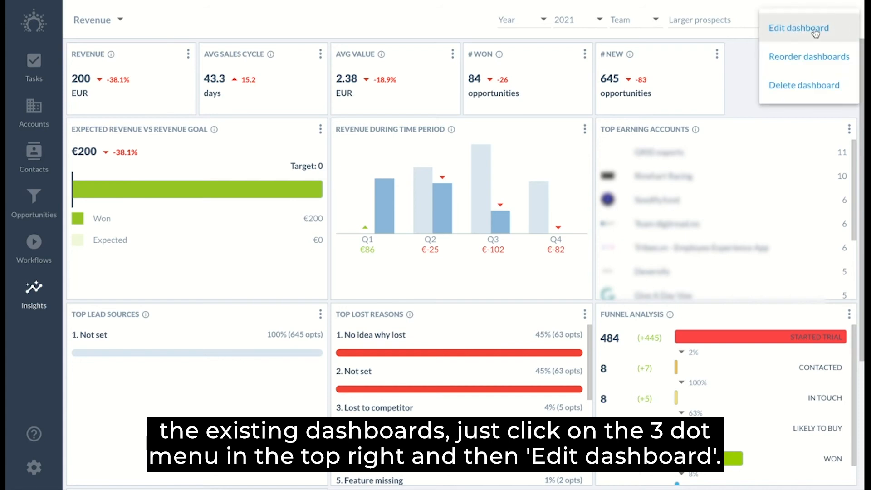
click(799, 28)
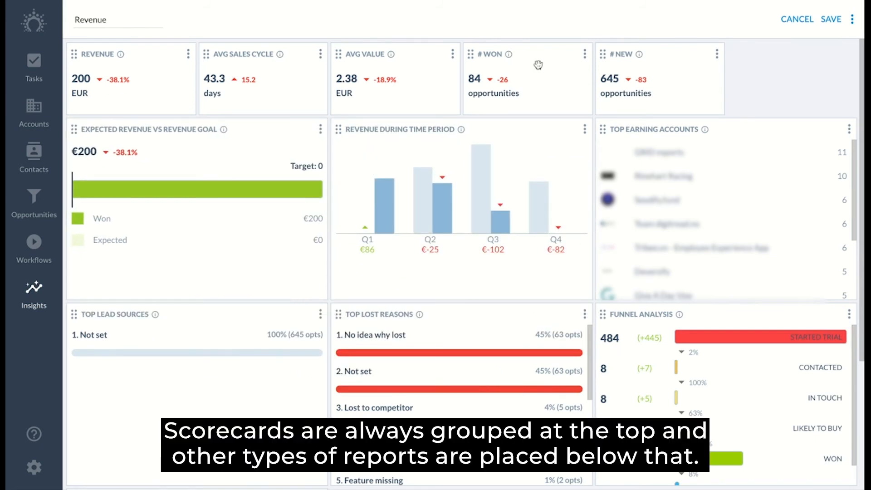
mouse_move(195, 208)
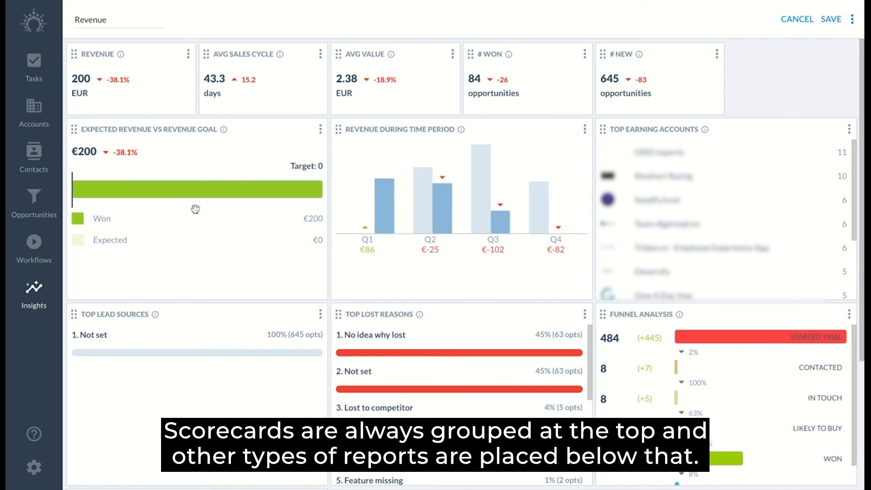
mouse_move(533, 212)
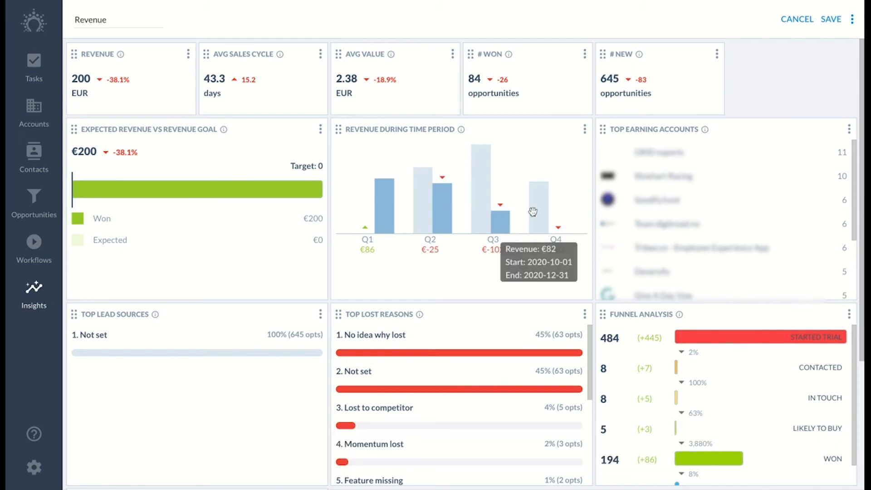
click(100, 19)
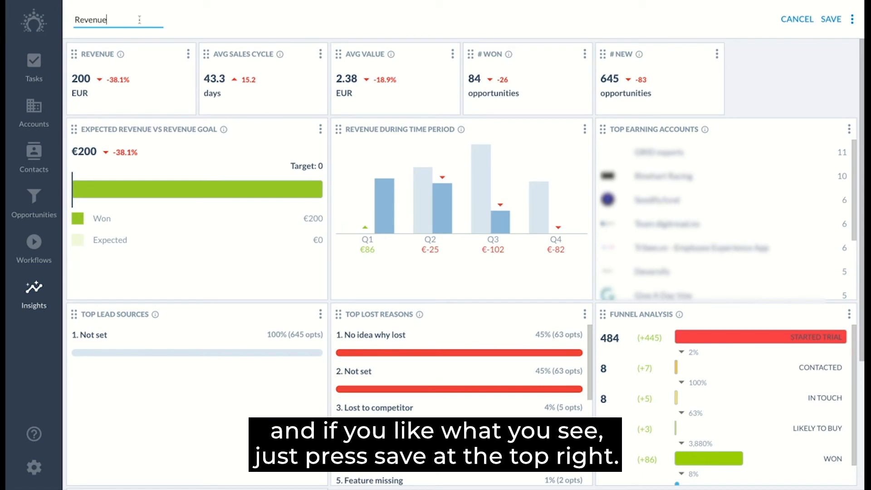
mouse_move(833, 19)
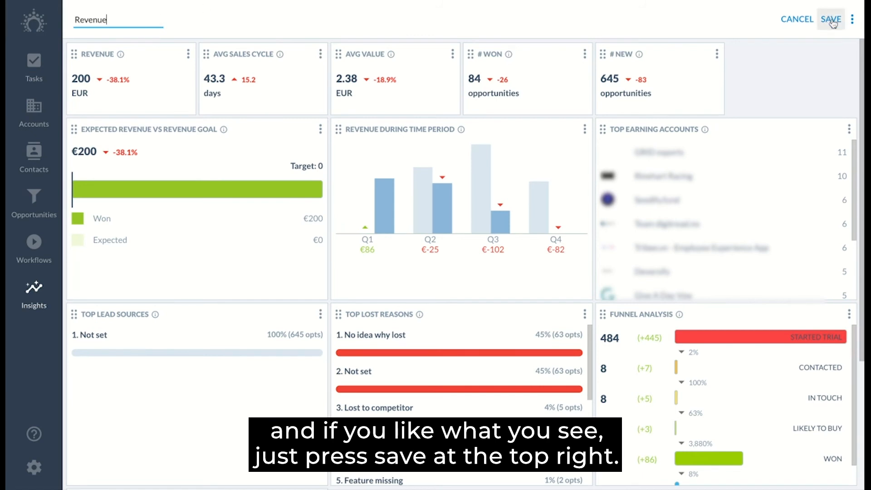
click(831, 19)
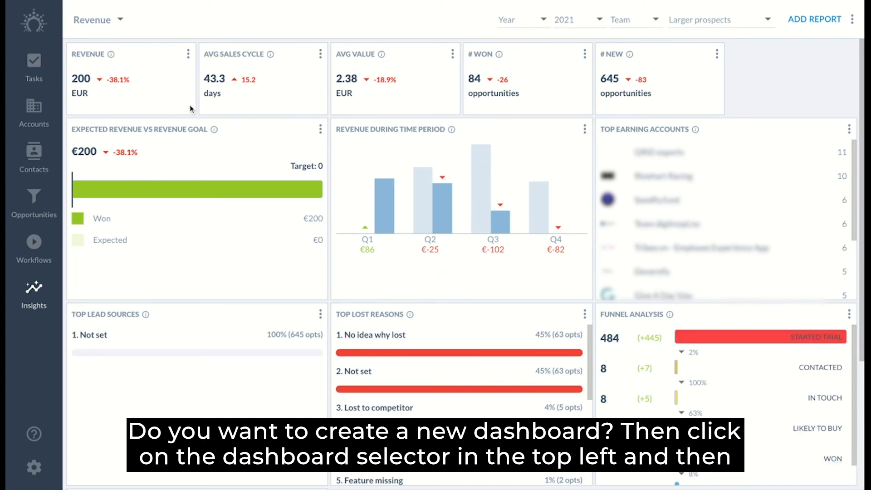
Create a new dashboard named 'Sales performance' from the dashboard list
click(98, 20)
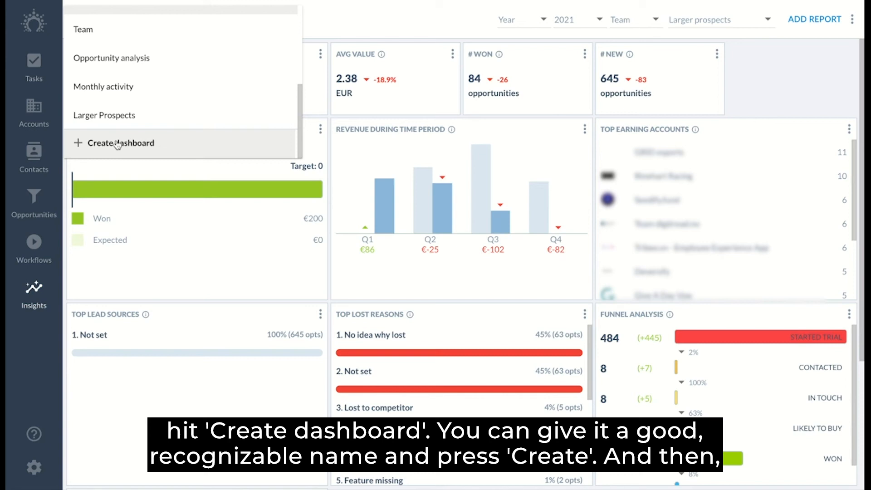
click(121, 143)
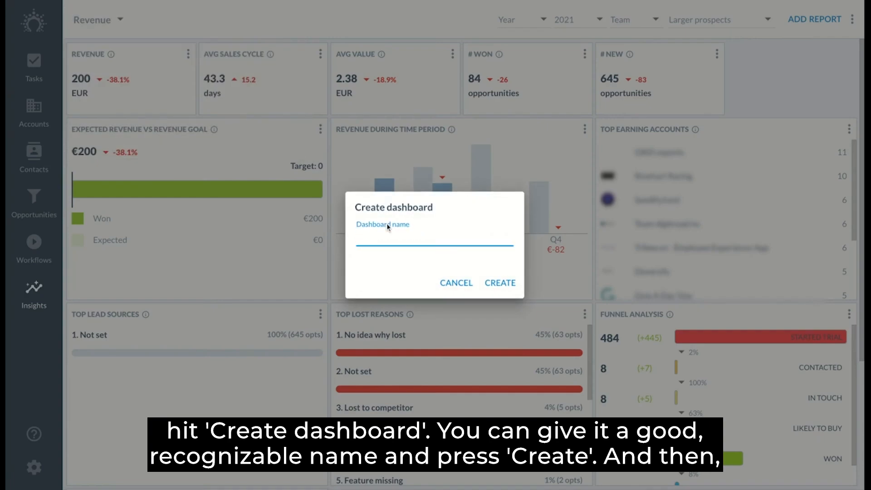
text(Sales)
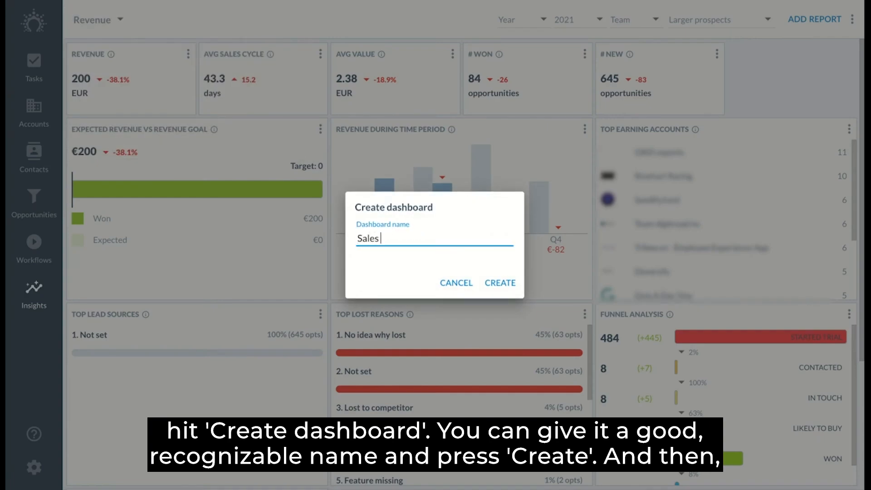
text(performance)
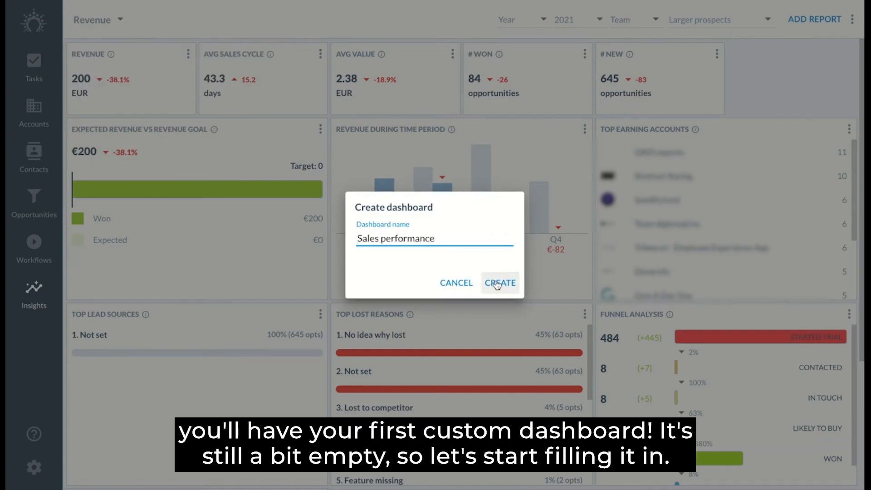
click(499, 283)
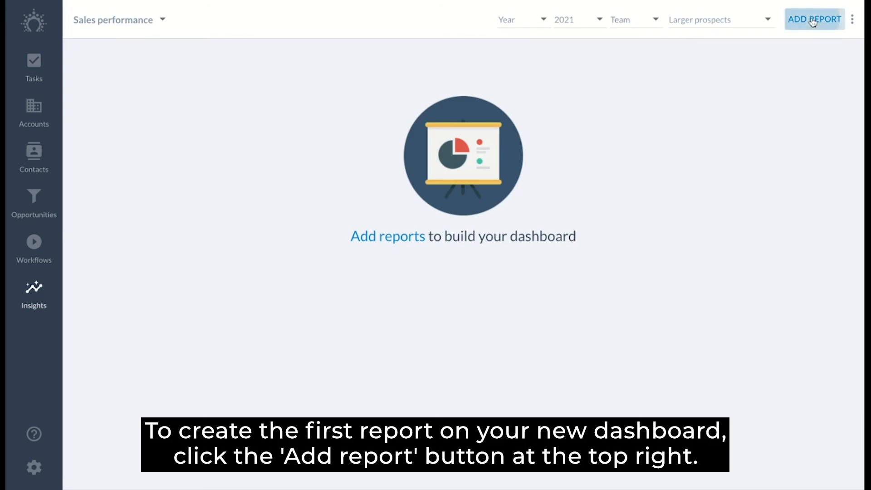
Start a new report titled 'Value of new opportunities'
click(814, 19)
text(V)
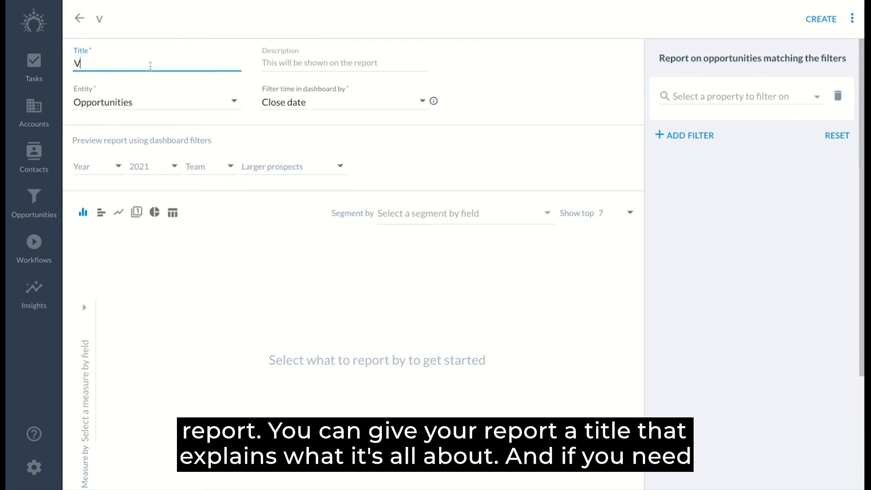
text(alue of new opportuni)
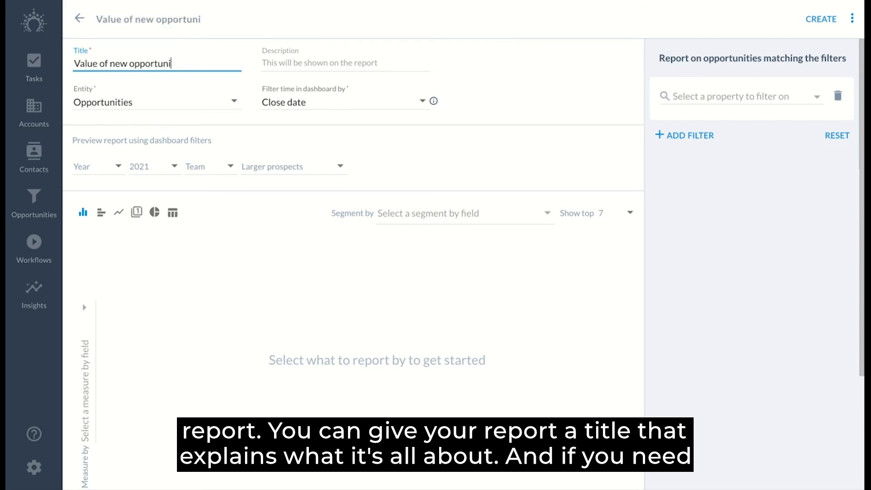
text(ties)
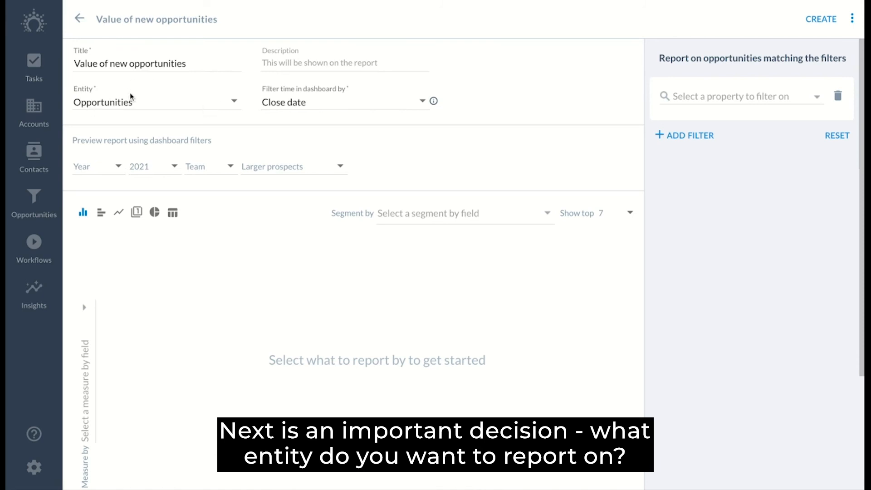
Keep Opportunities as the entity and filter dashboard time by Creation date
click(157, 100)
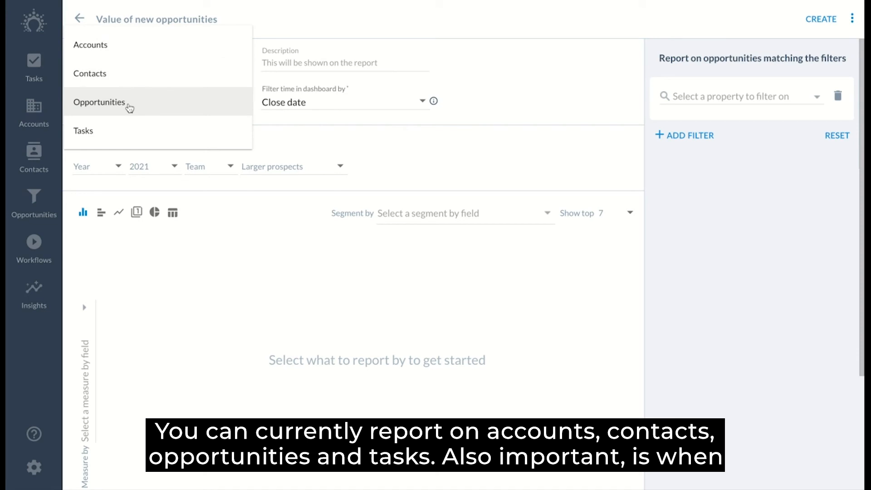
mouse_move(142, 104)
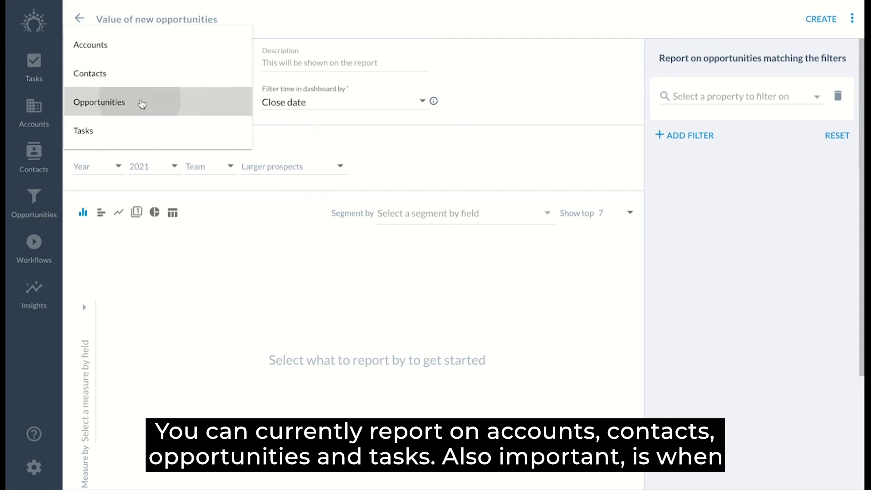
click(100, 102)
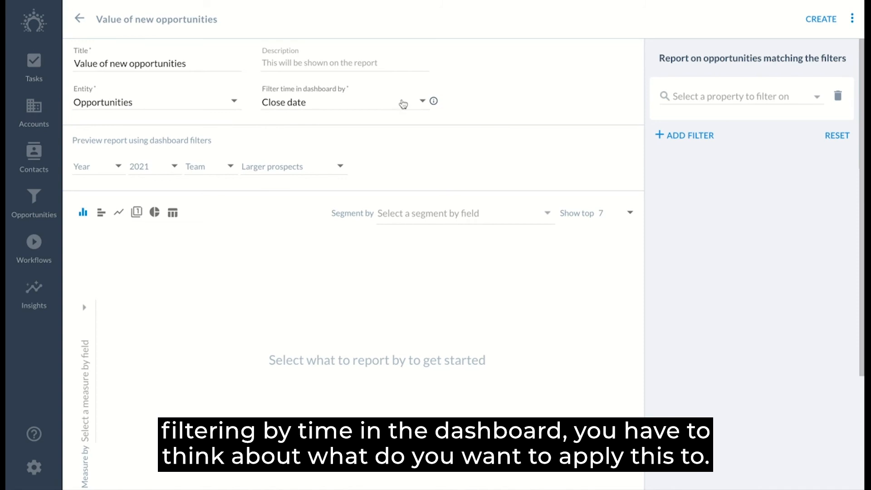
mouse_move(352, 121)
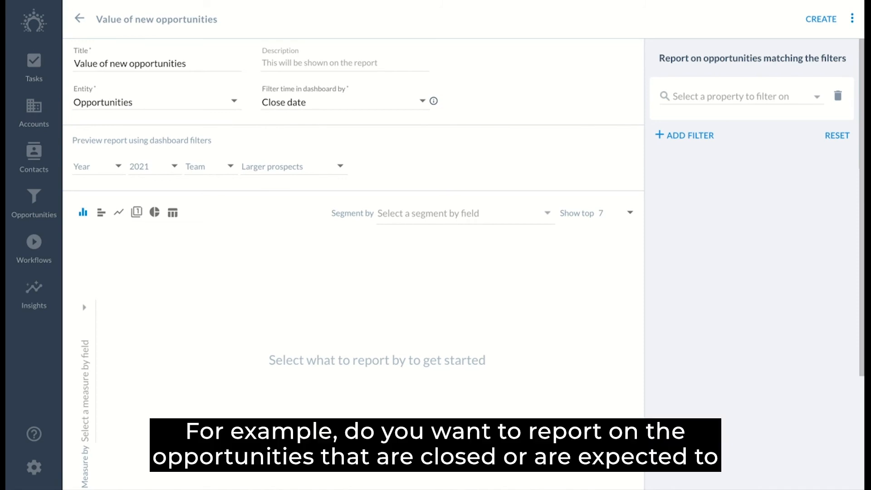
click(345, 102)
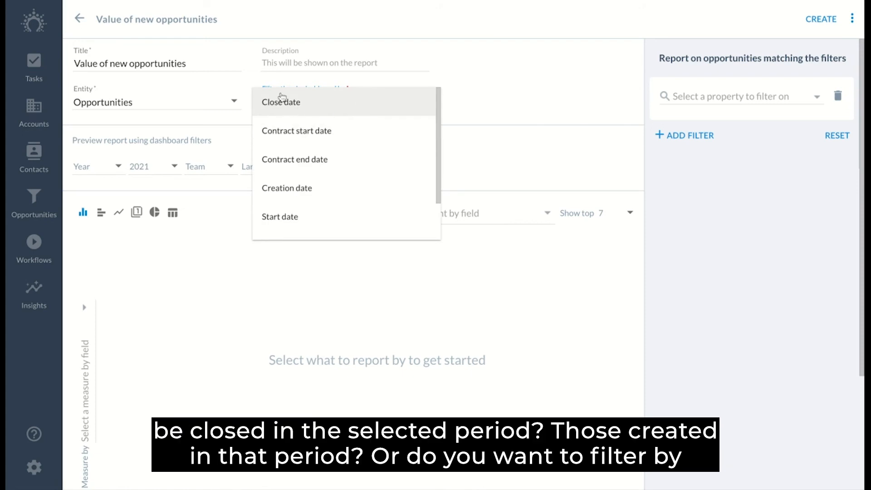
mouse_move(348, 115)
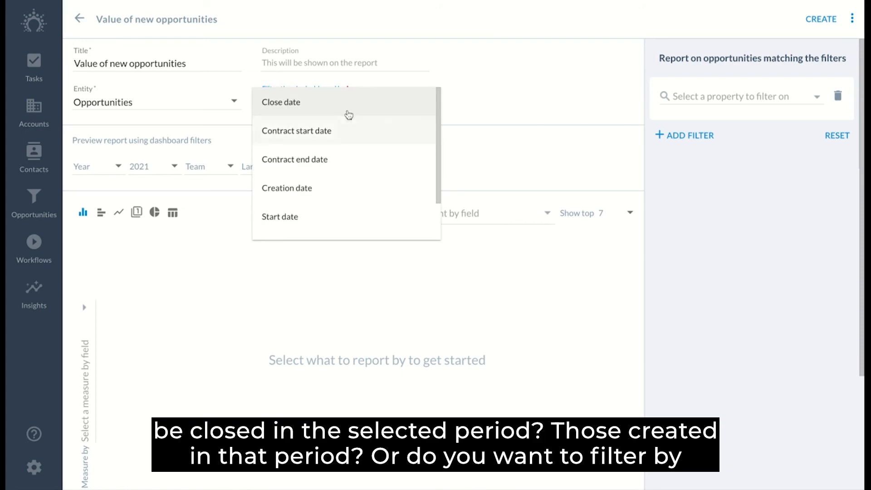
mouse_move(335, 194)
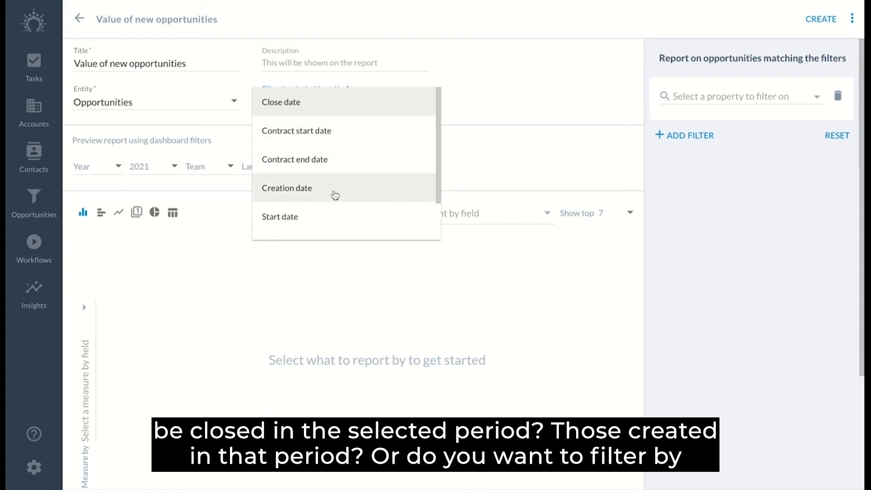
scroll(down, 3)
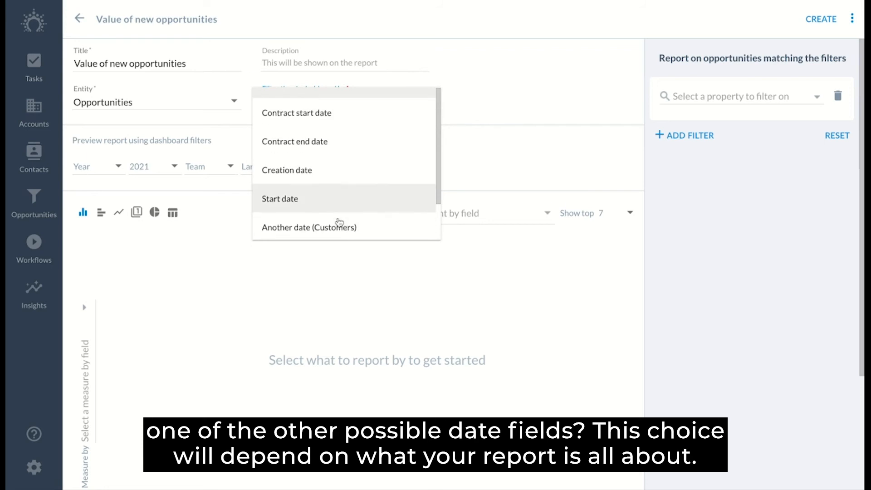
scroll(down, 3)
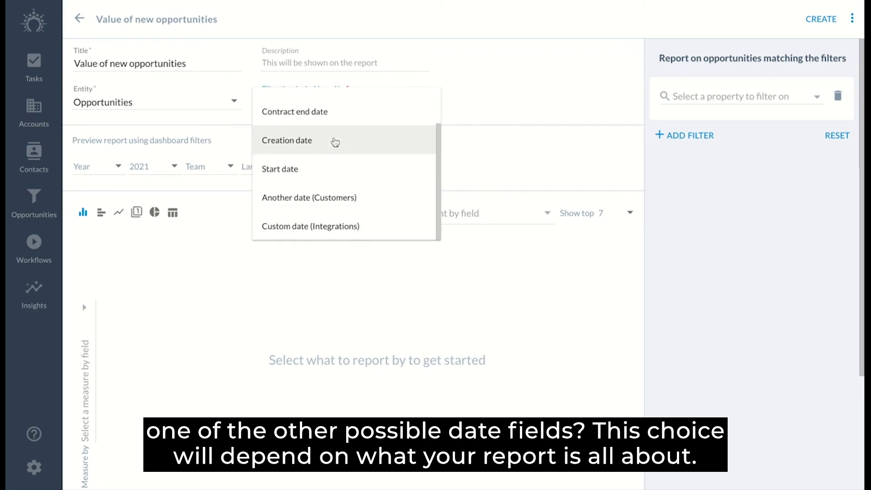
click(286, 139)
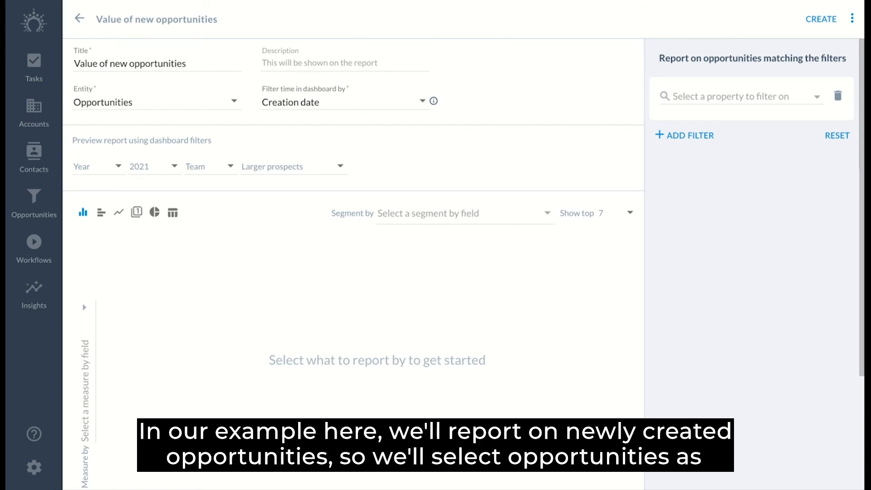
mouse_move(148, 101)
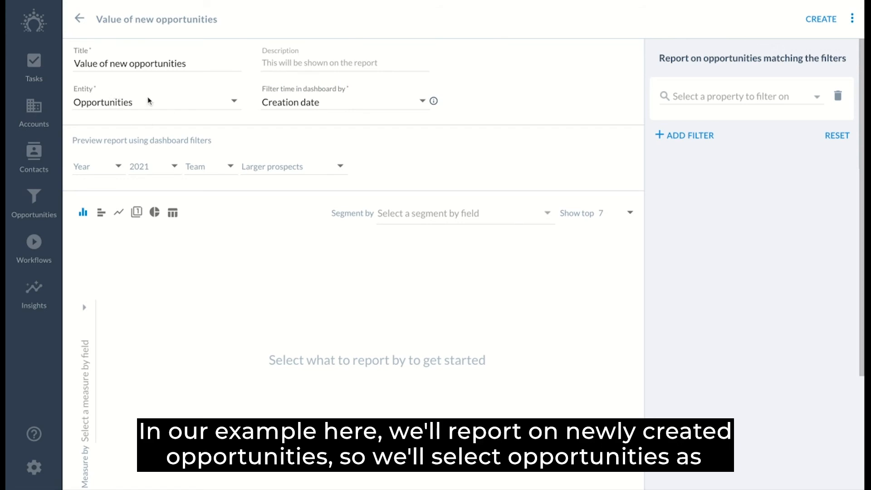
mouse_move(160, 99)
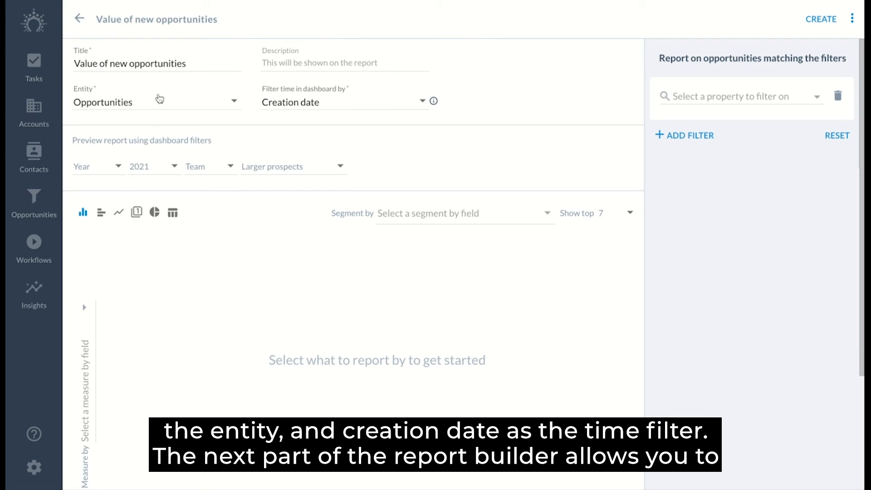
mouse_move(275, 138)
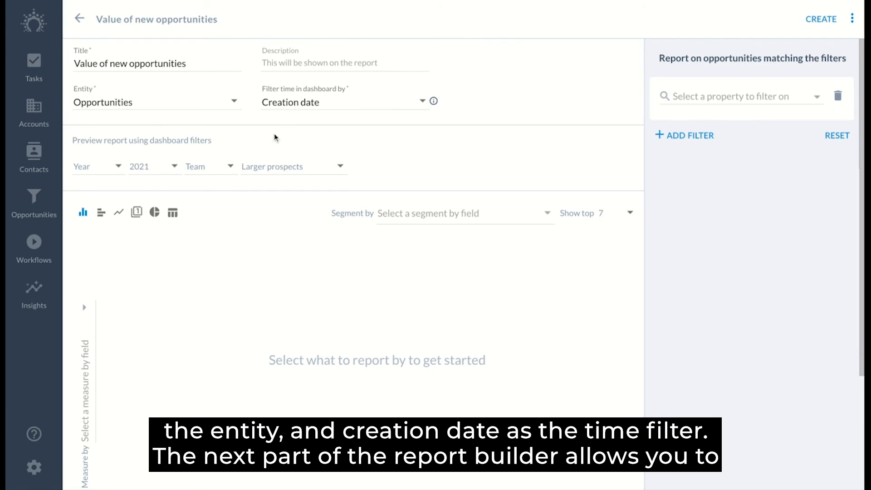
scroll(down, 3)
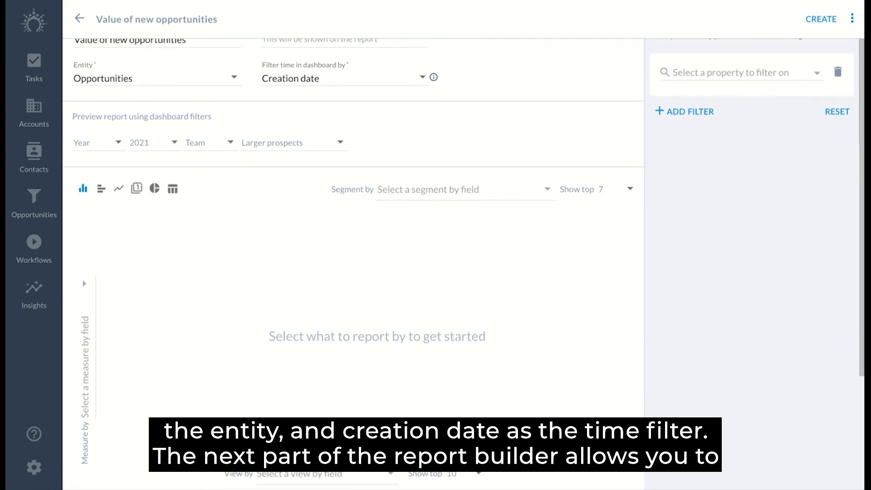
scroll(down, 3)
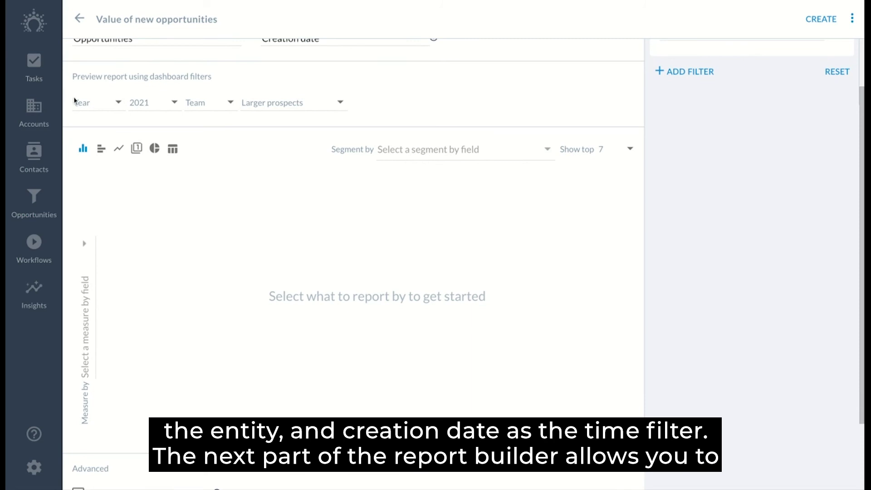
mouse_move(304, 97)
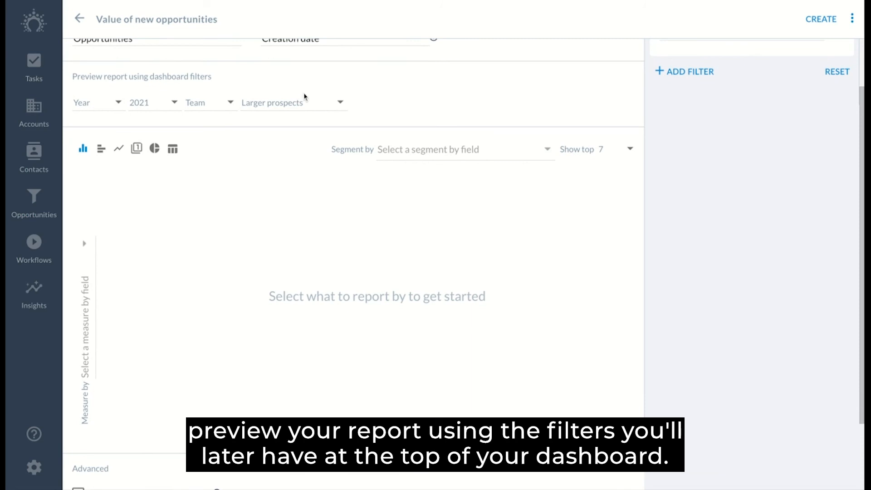
mouse_move(327, 95)
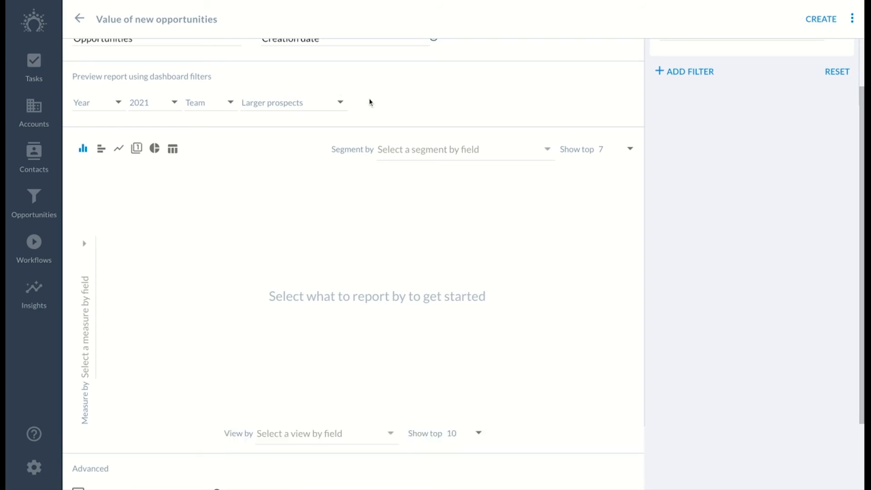
mouse_move(371, 102)
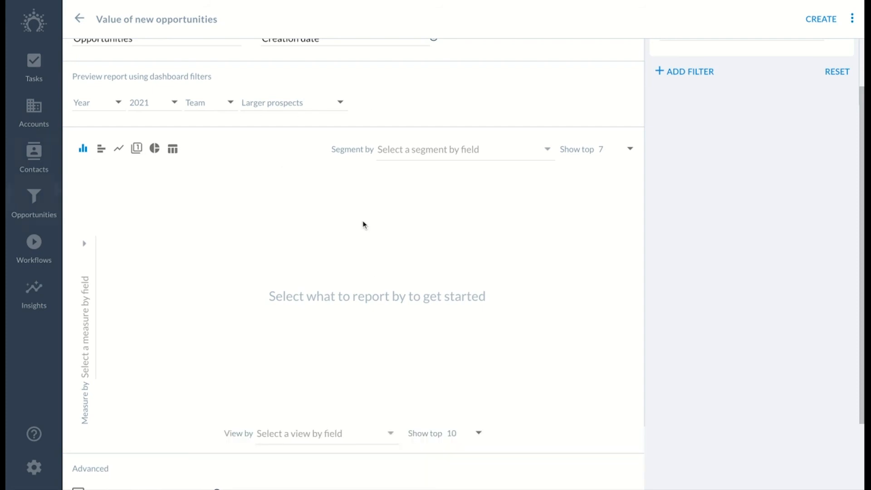
mouse_move(82, 148)
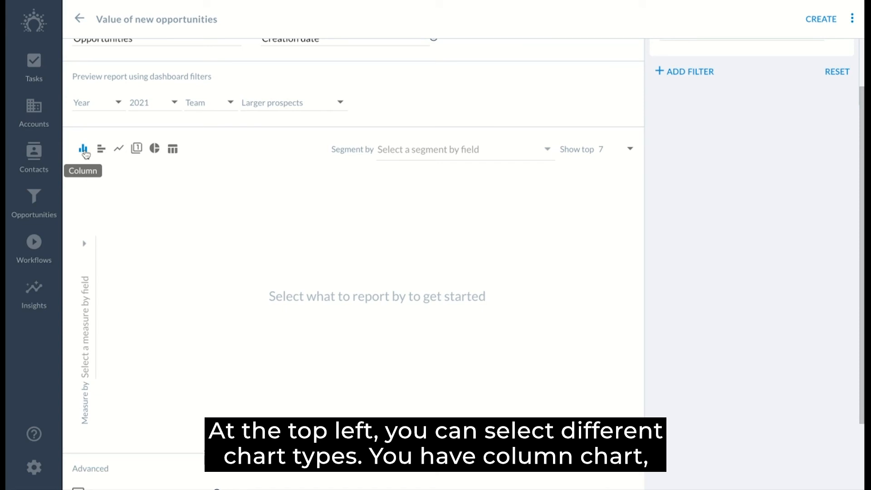
Preview the report as a column chart, a scorecard, then a table
click(101, 148)
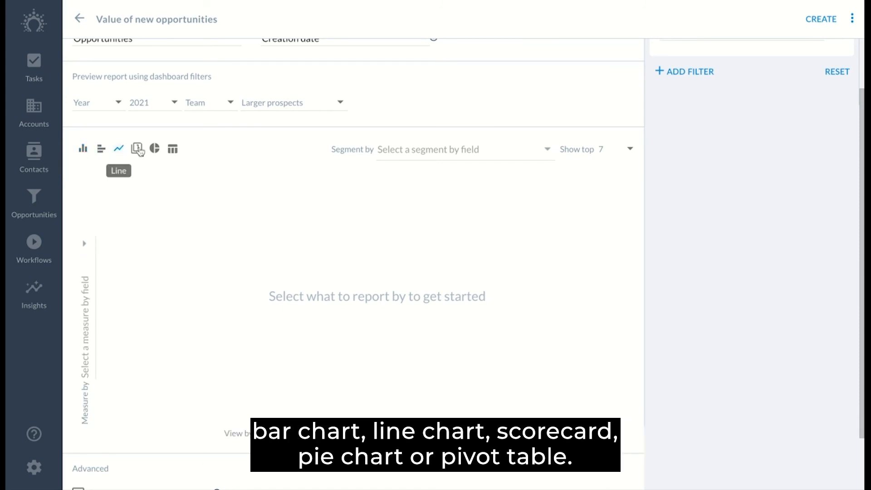
click(137, 149)
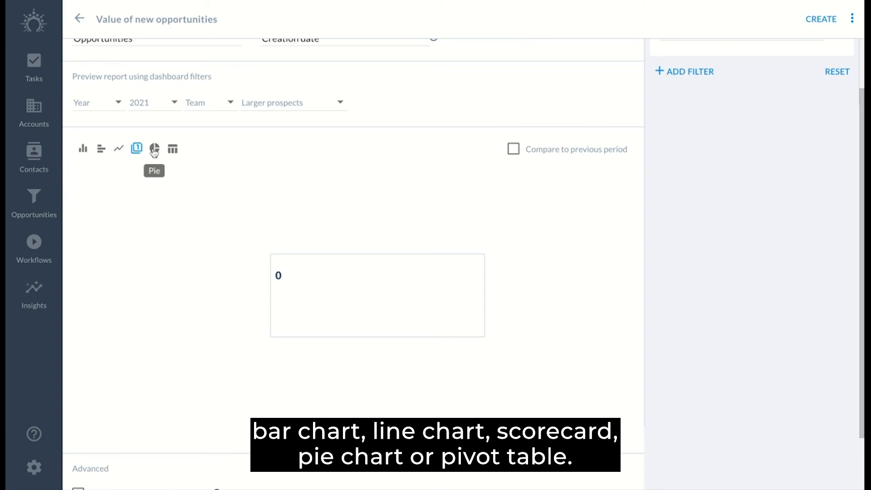
click(173, 148)
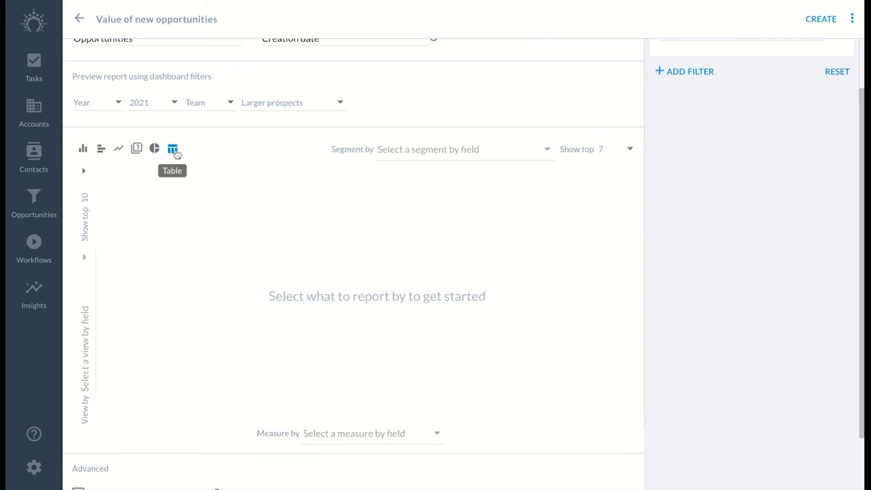
mouse_move(325, 214)
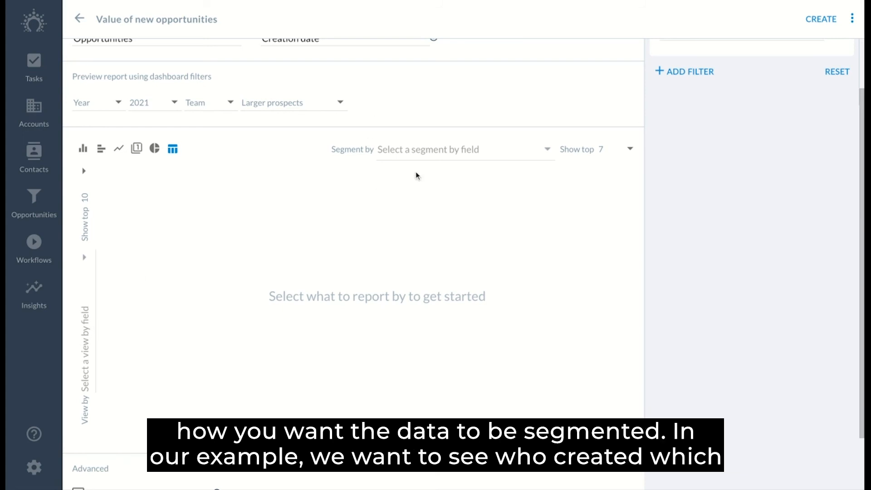
mouse_move(230, 258)
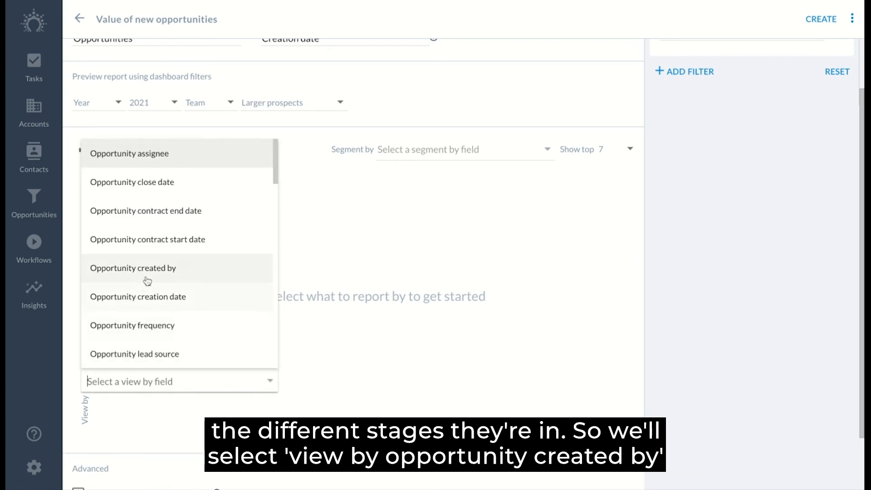
View the report by Opportunity created by, measured by Opportunity value
click(134, 268)
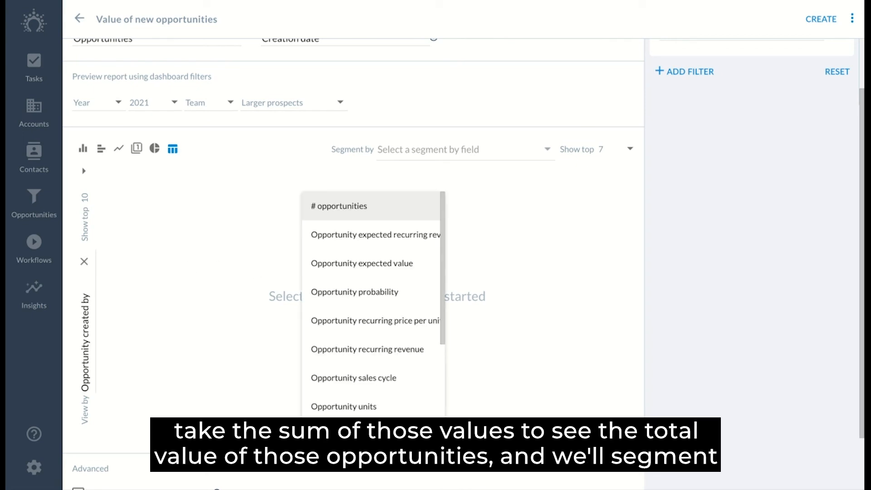
scroll(down, 3)
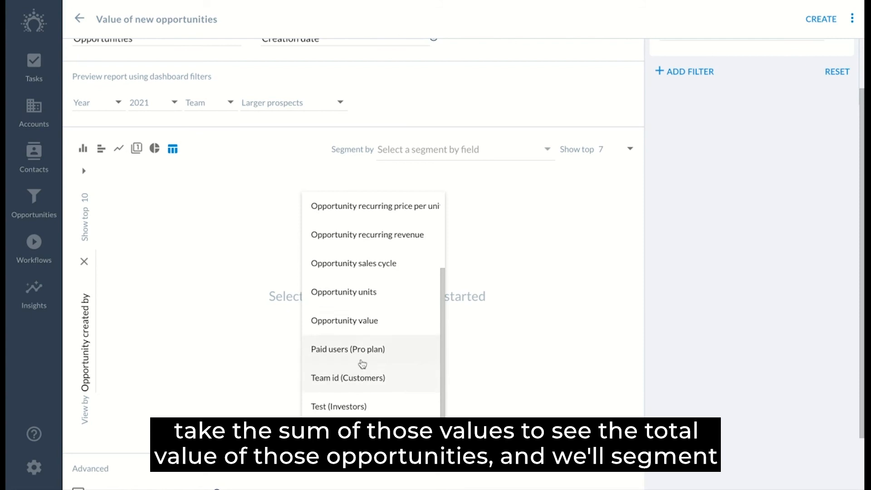
click(344, 320)
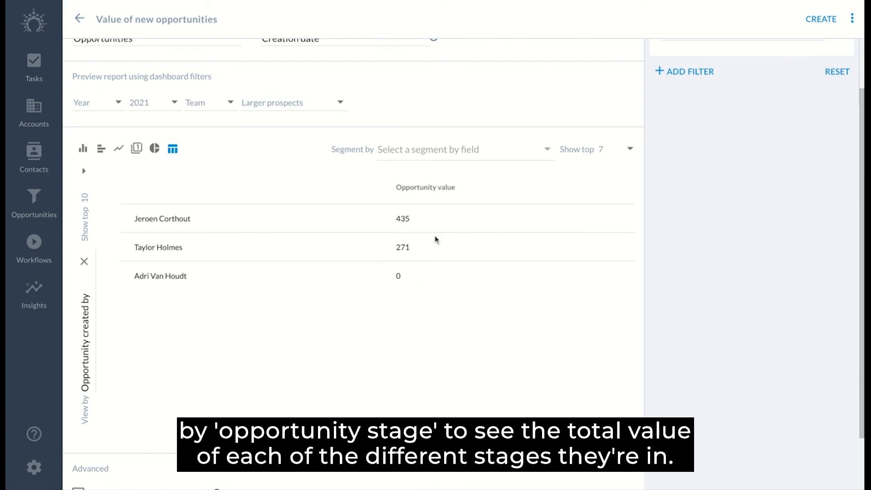
click(461, 150)
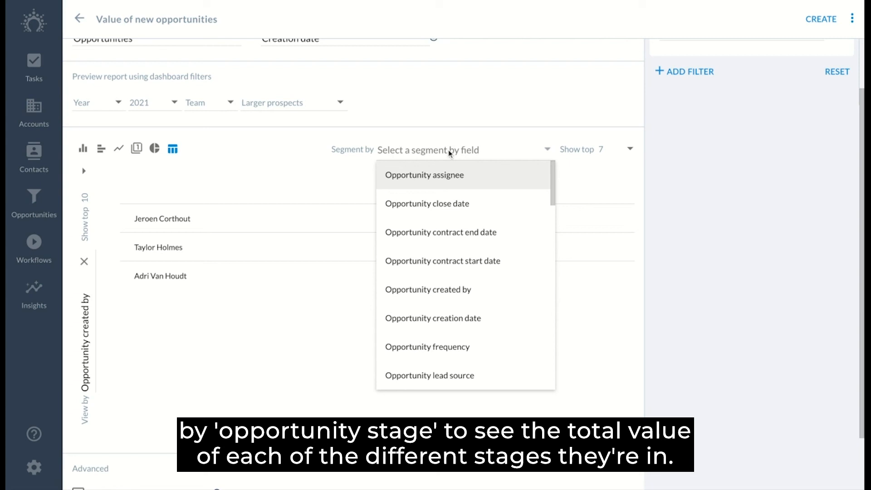
Segment the report by Opportunity stage
text(stage)
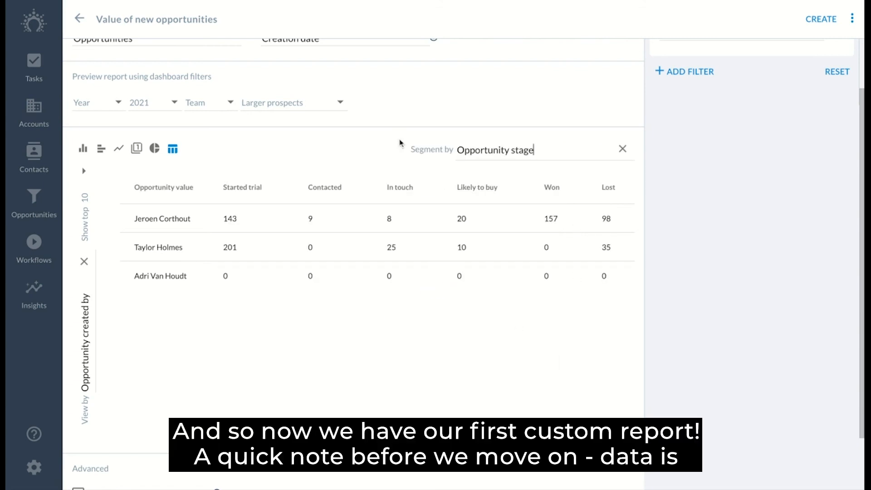
mouse_move(286, 345)
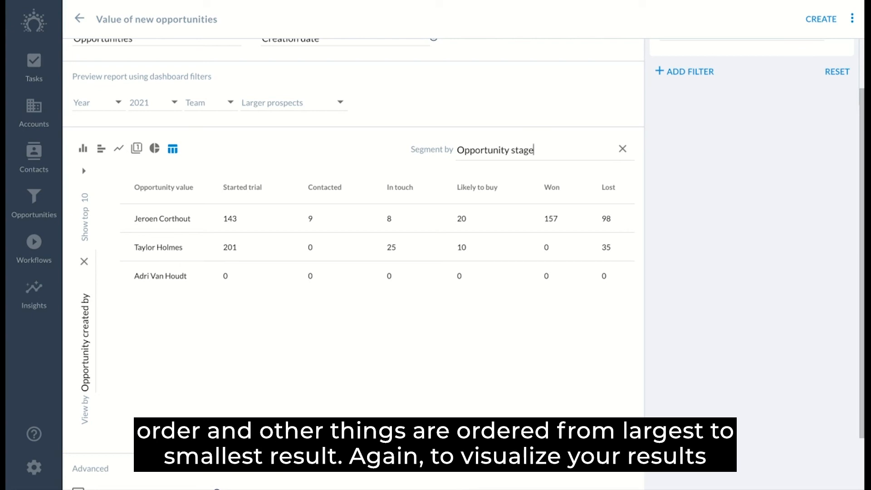
mouse_move(207, 355)
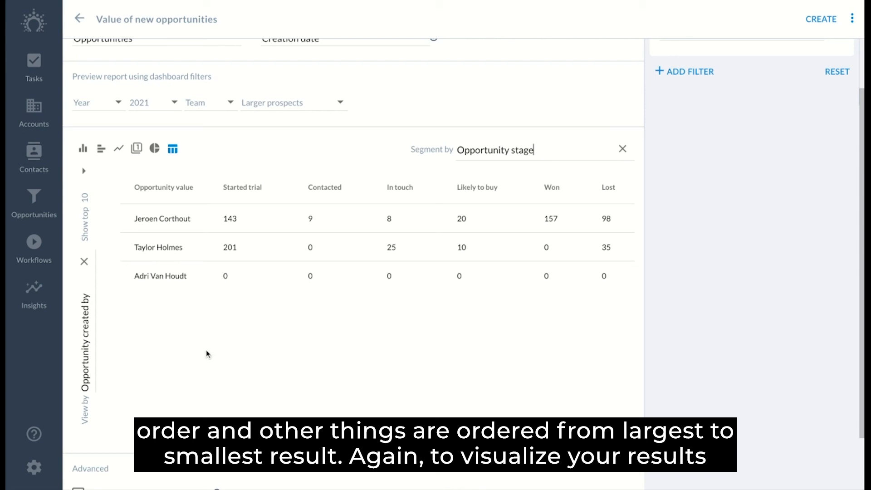
mouse_move(83, 148)
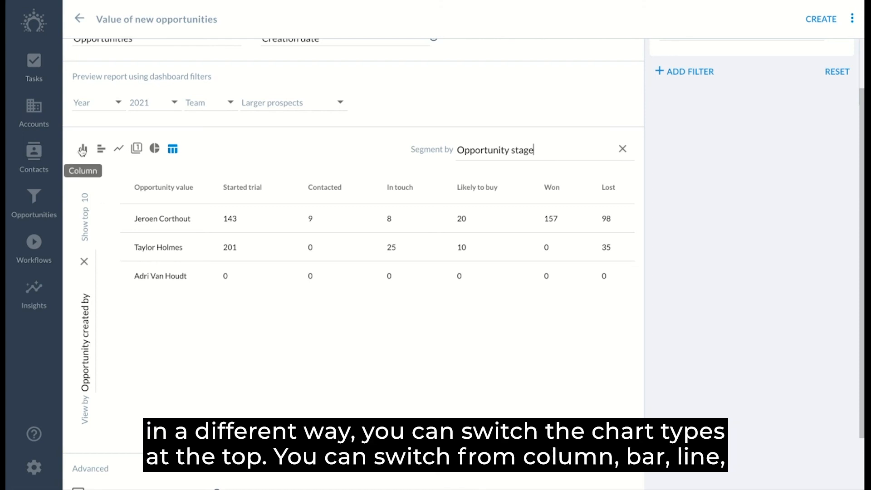
Cycle through column, bar, line, scorecard, pie and table views, settling on horizontal bars
click(82, 148)
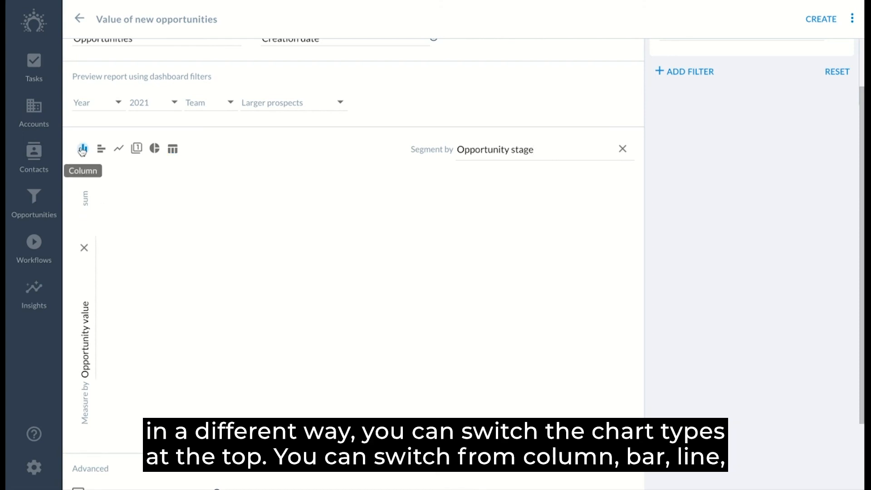
click(83, 148)
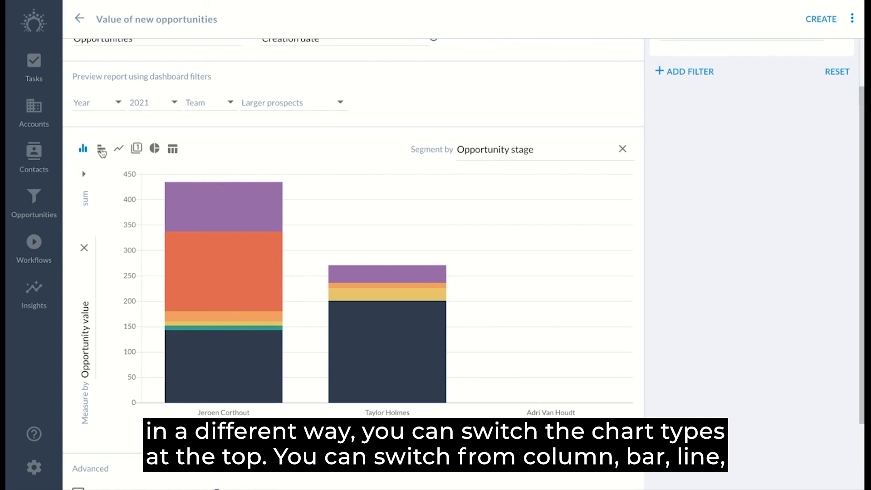
click(102, 148)
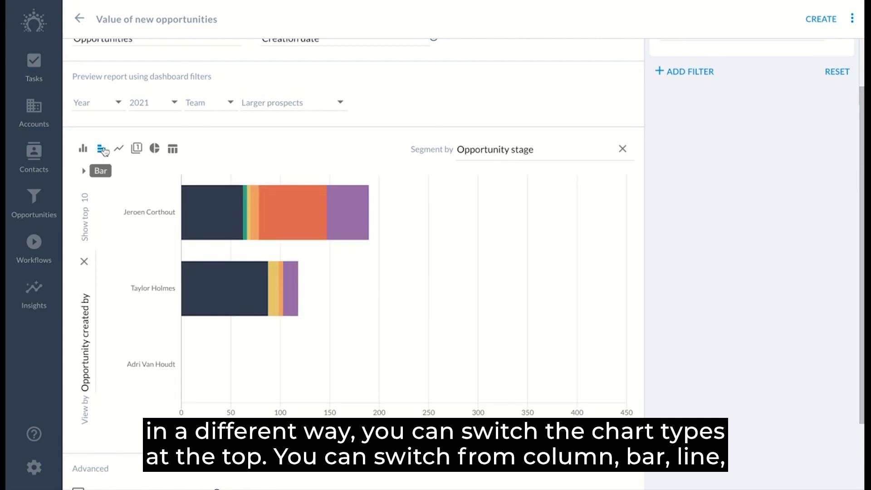
click(118, 148)
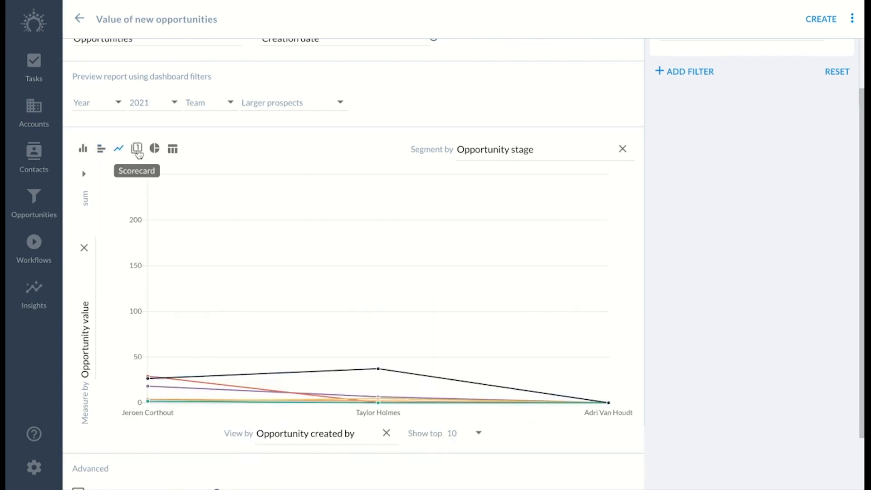
click(137, 148)
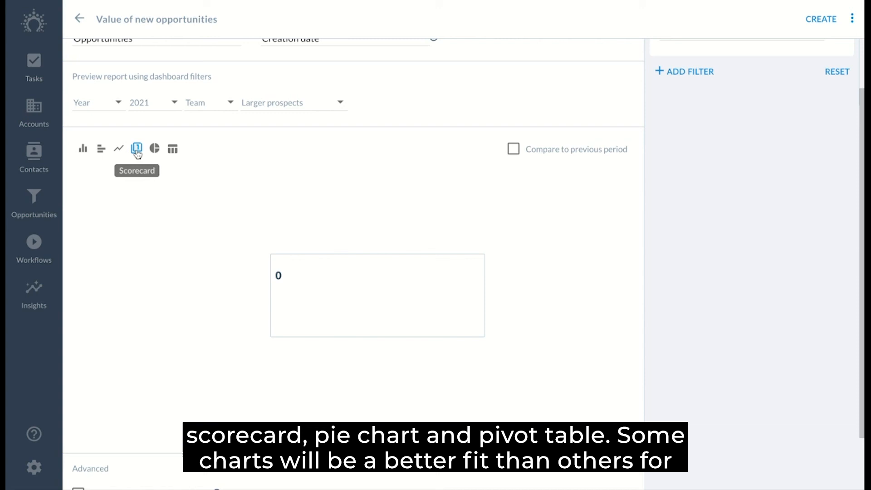
mouse_move(154, 149)
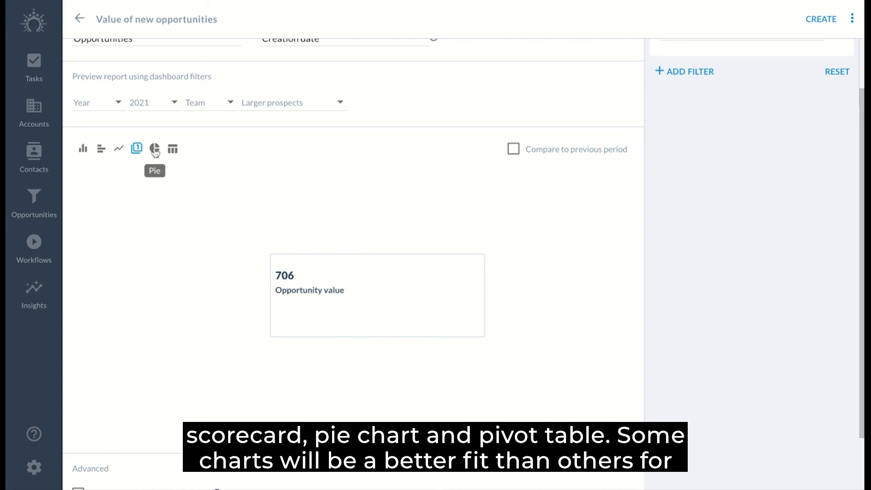
click(154, 148)
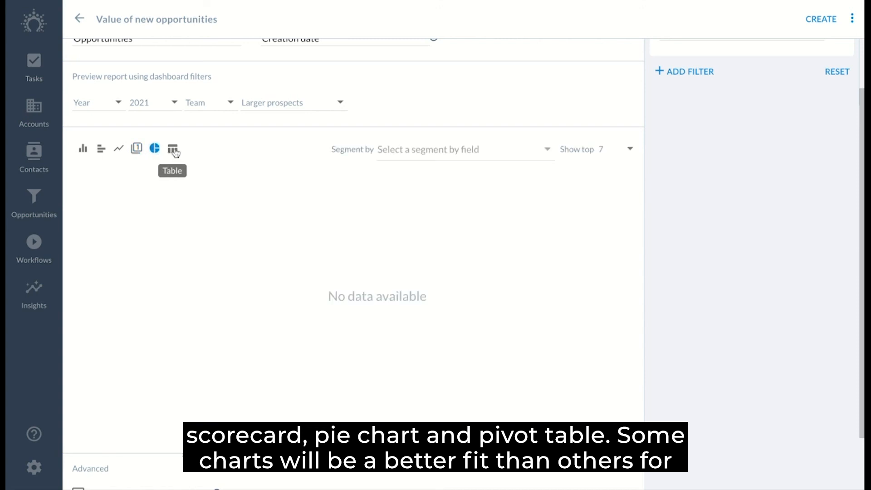
click(173, 149)
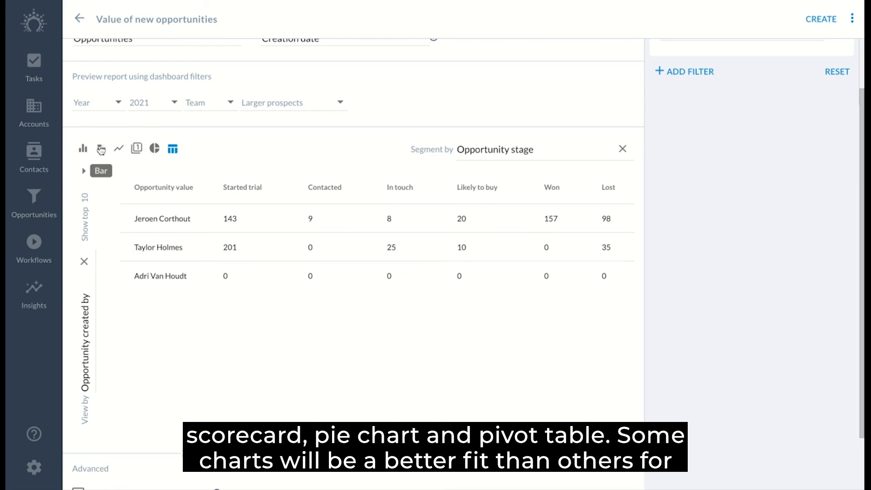
click(100, 148)
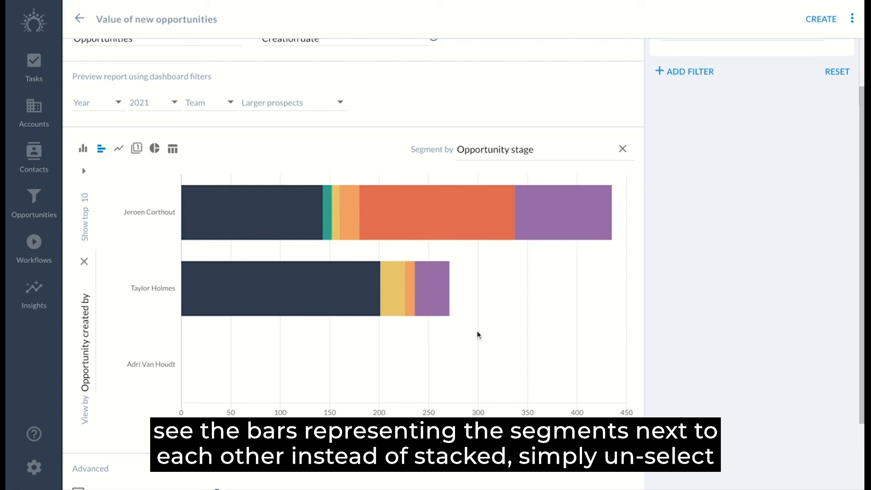
Under Advanced, switch 'Stack segments' off and back on to keep segments stacked
scroll(down, 3)
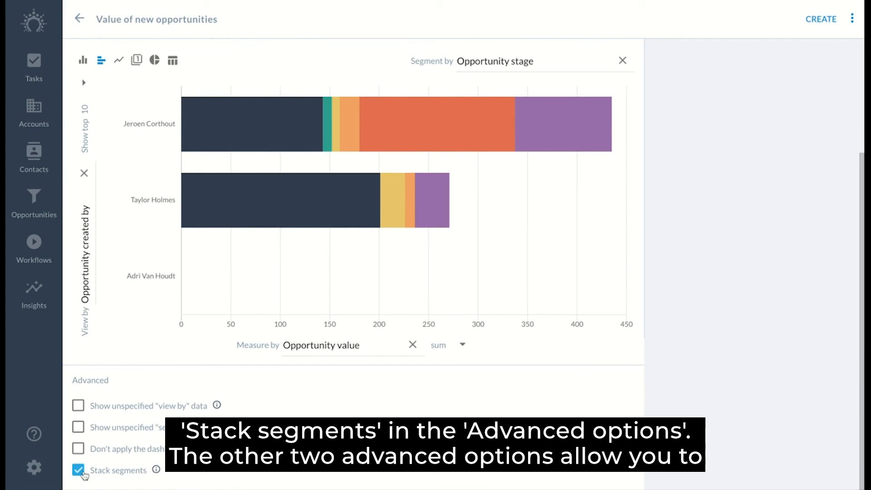
click(78, 471)
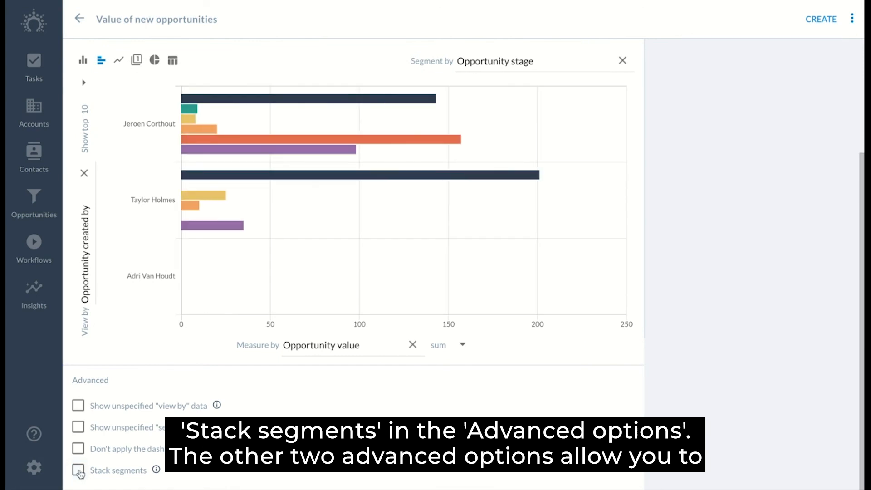
click(78, 470)
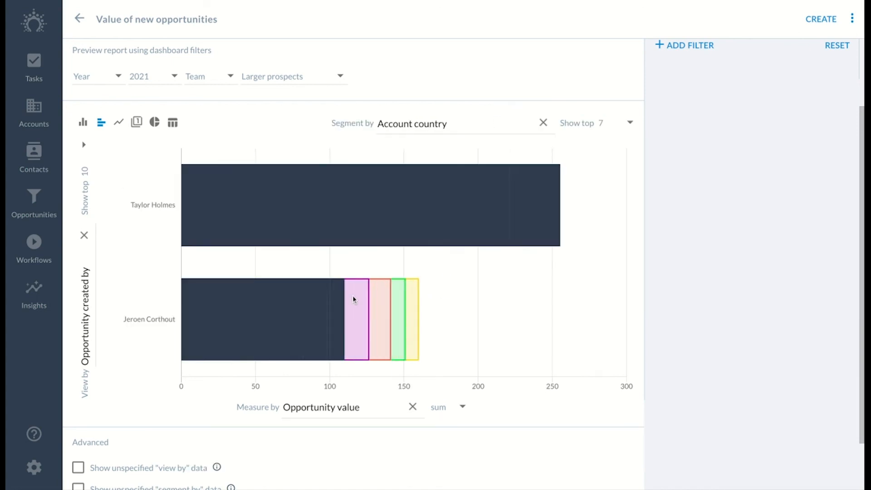
Include the unspecified-country segment and raise 'Show top' from 7 to allow up to 50 segments
scroll(down, 3)
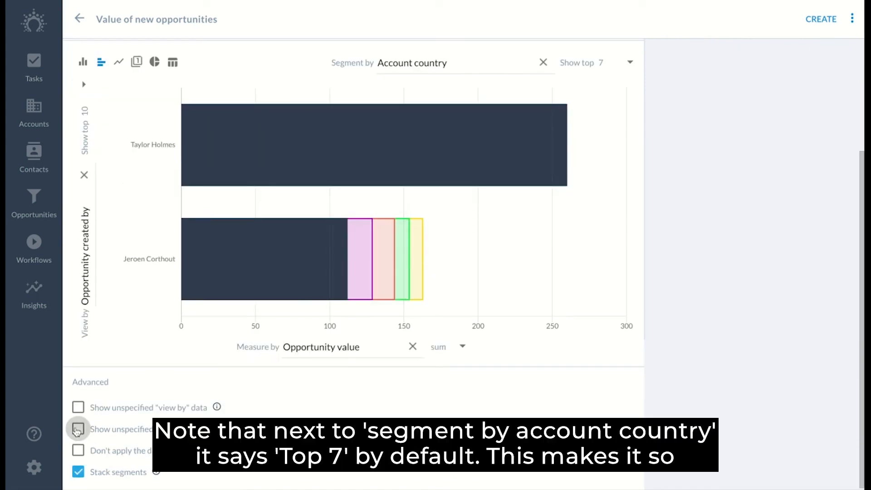
click(78, 429)
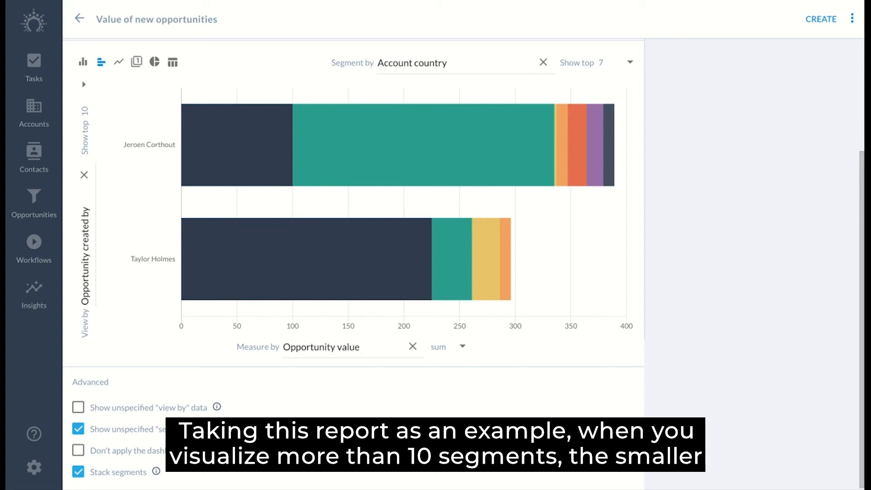
click(602, 63)
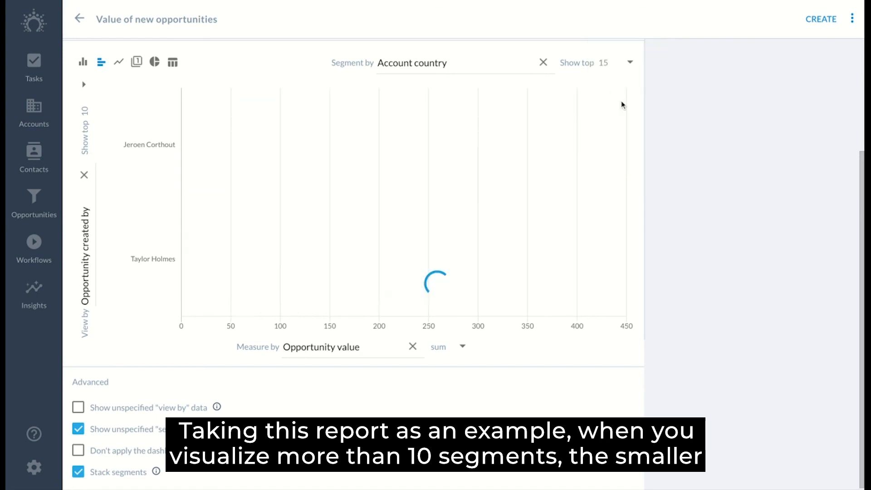
click(628, 63)
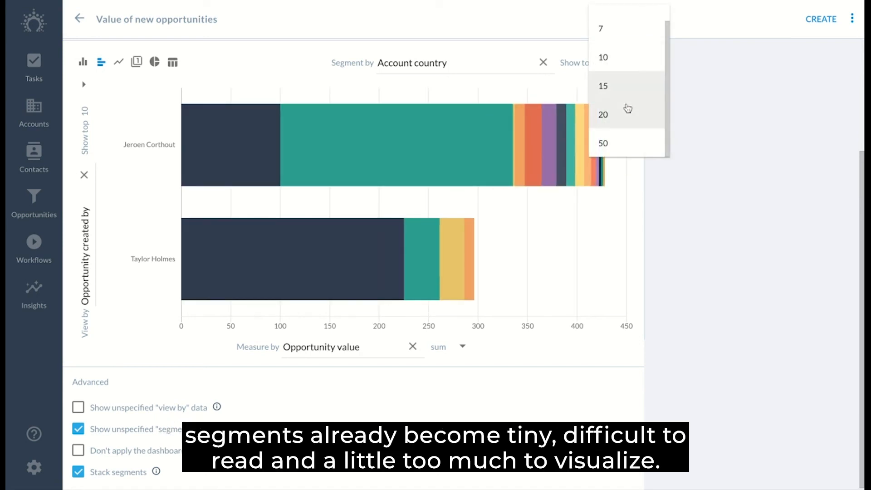
click(603, 142)
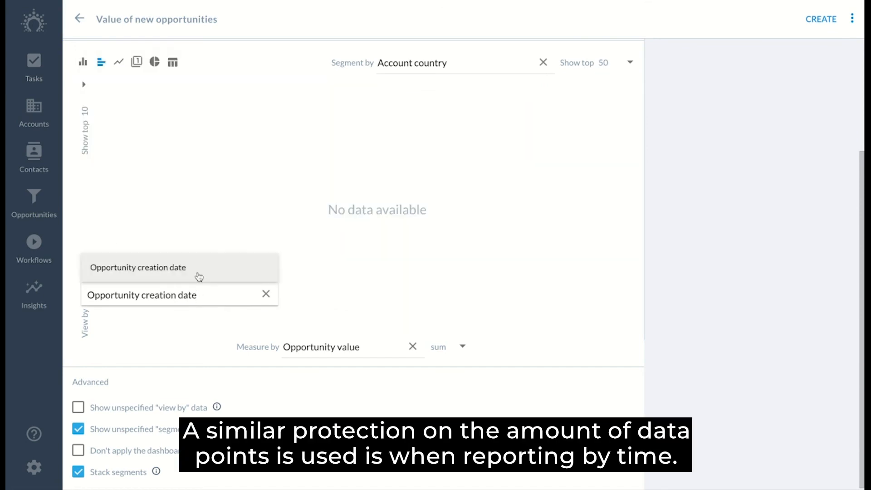
View the report by Opportunity creation date as a vertical column chart
click(138, 267)
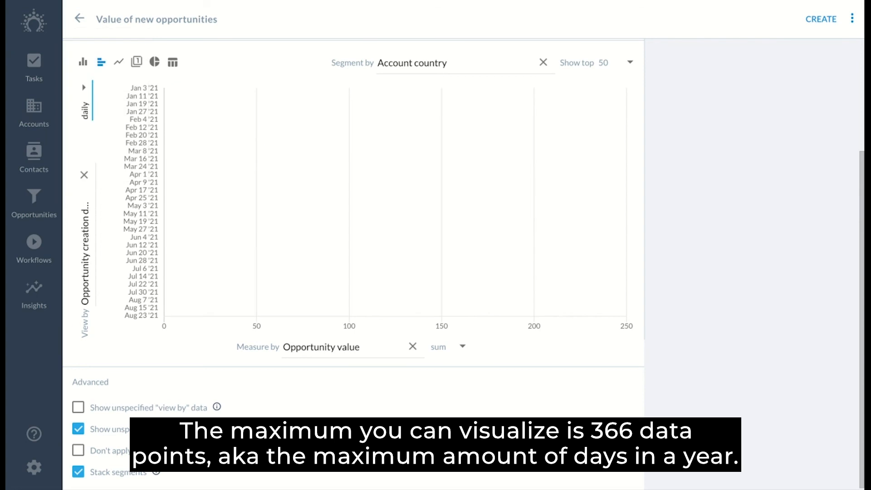
click(82, 63)
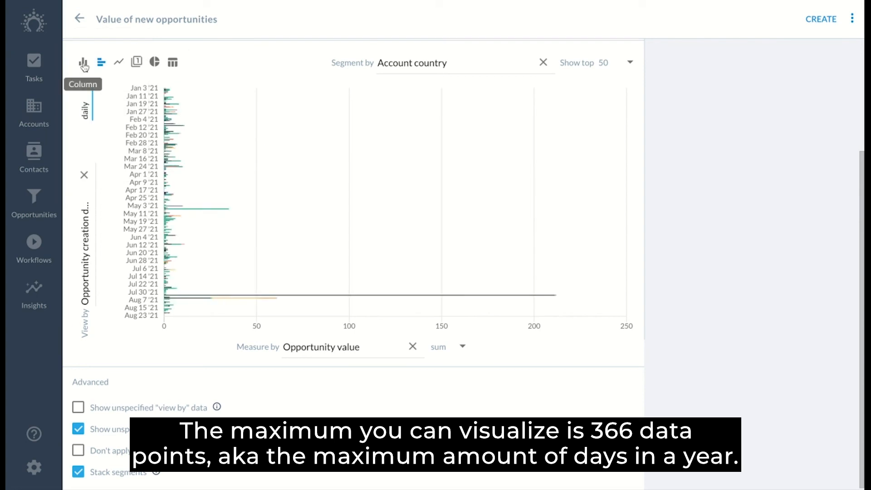
click(82, 63)
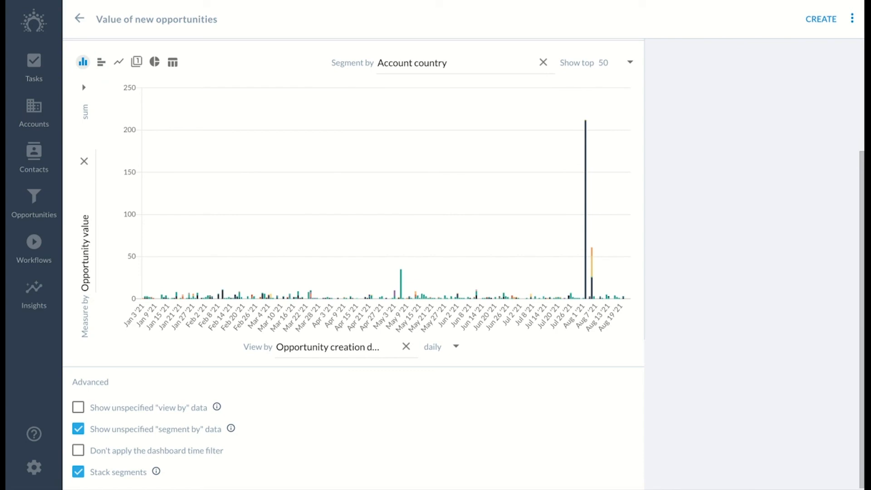
click(442, 347)
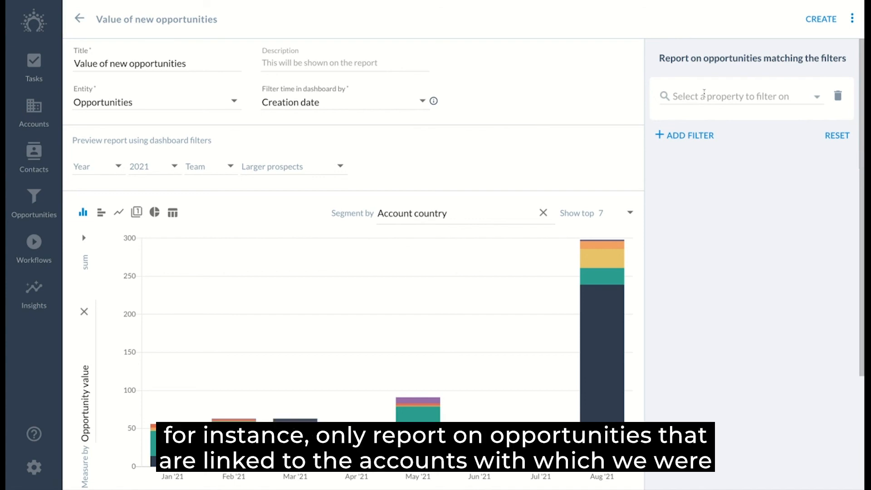
Filter the report on Account > Last interaction date, less than 30 days ago
text(last int)
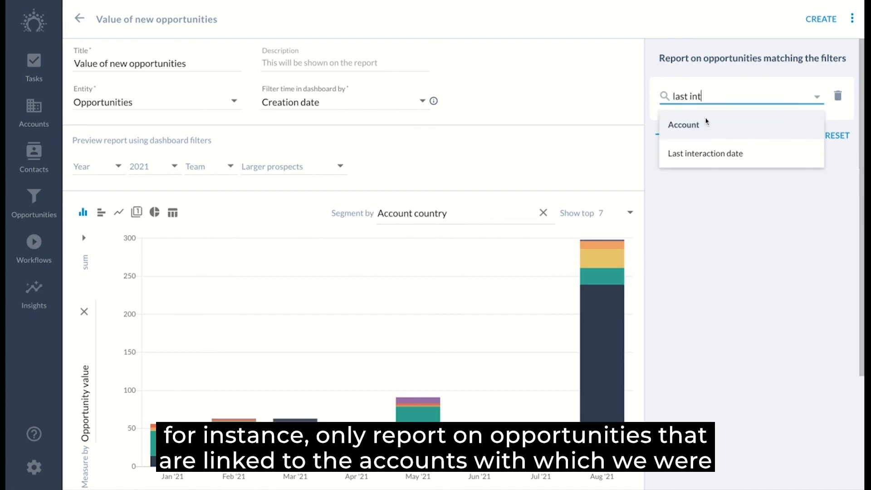
click(705, 153)
text(30)
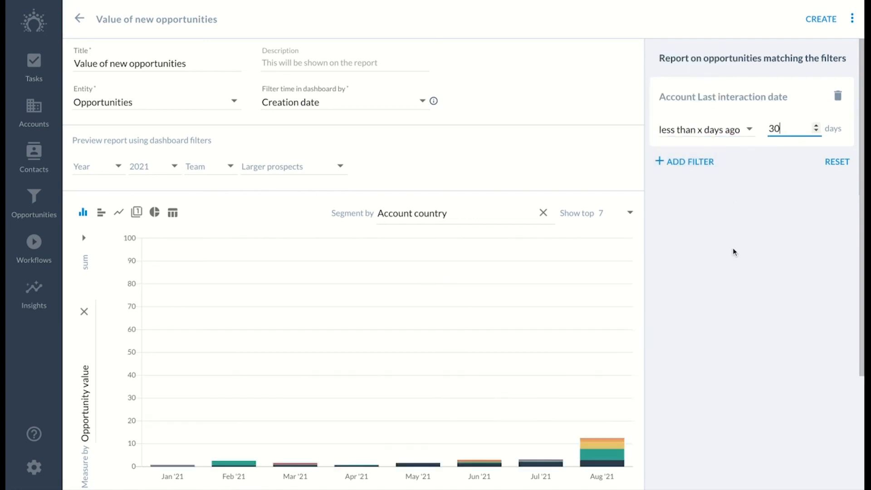
scroll(down, 3)
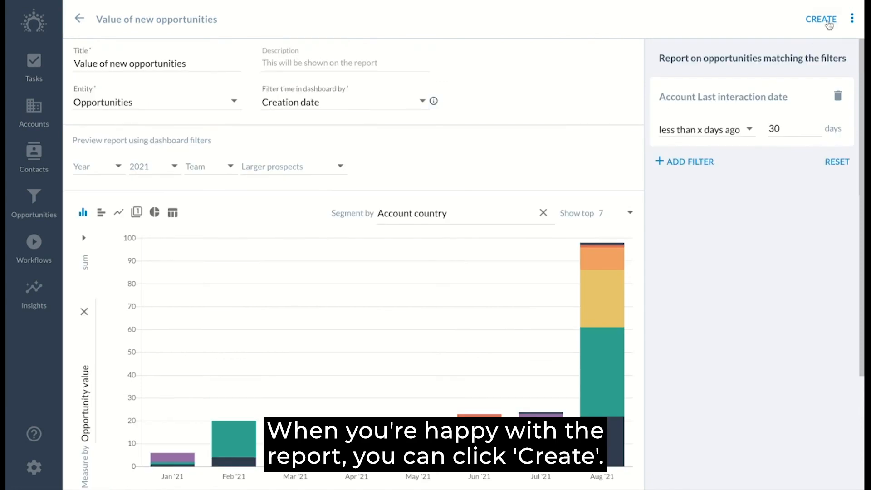
Create the 'Value of new opportunities' report onto the Sales performance dashboard
click(822, 19)
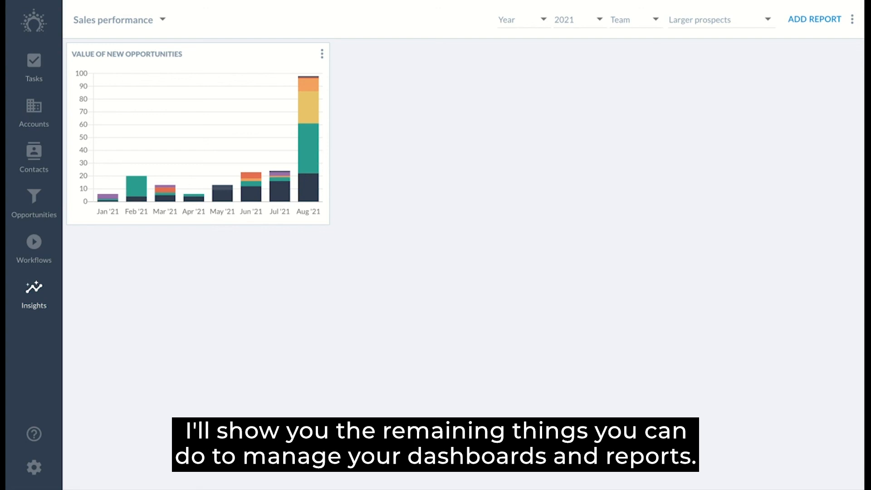
mouse_move(747, 17)
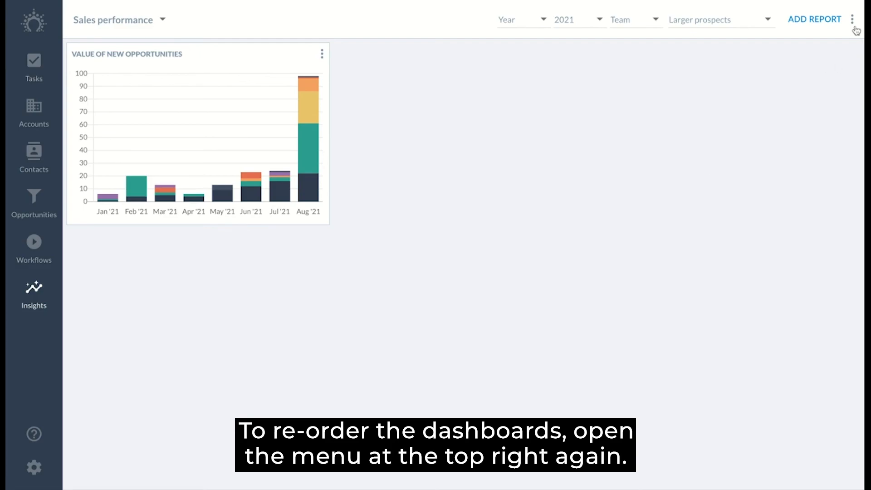
Browse the dashboard's options menu, then bring up the report's own edit/duplicate/move/delete menu
click(856, 20)
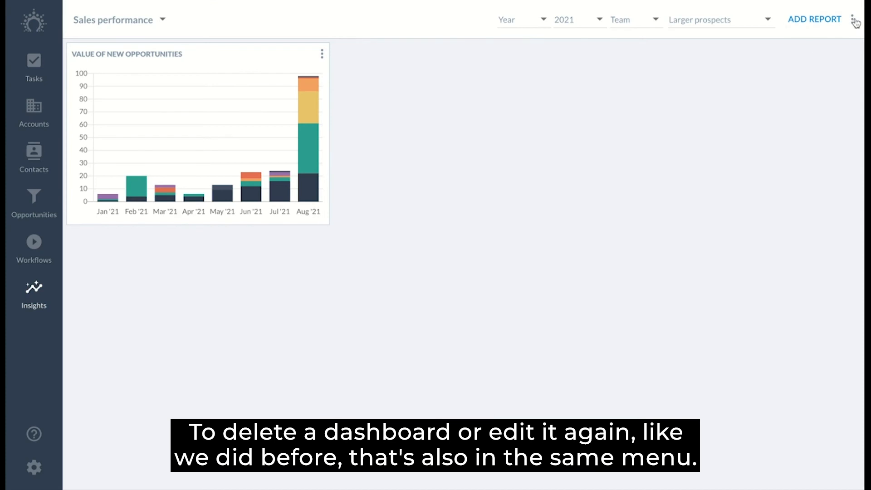
click(858, 21)
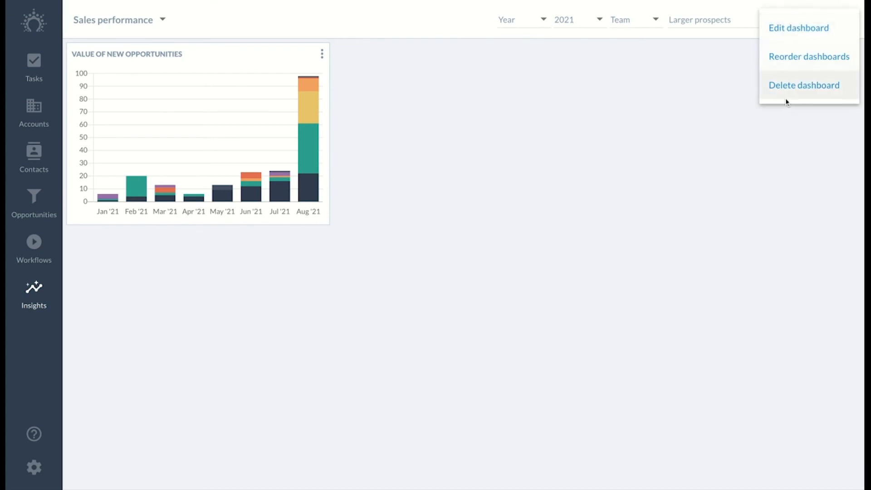
mouse_move(528, 203)
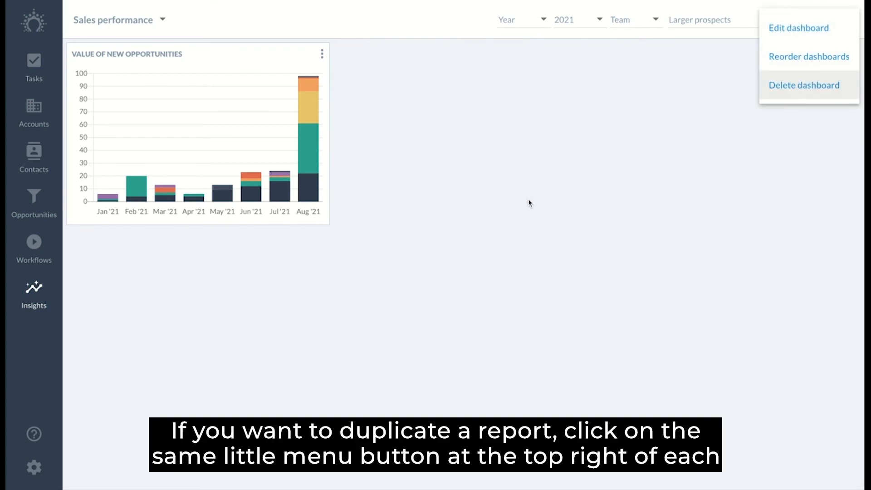
click(531, 202)
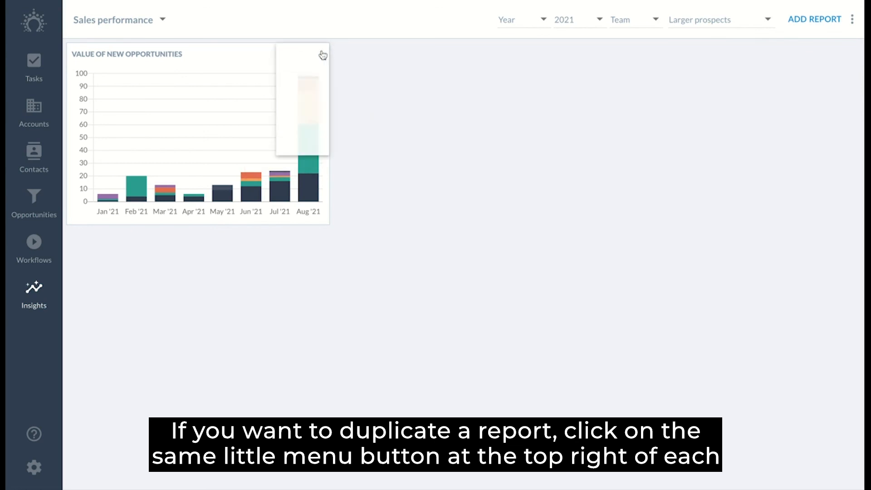
click(322, 54)
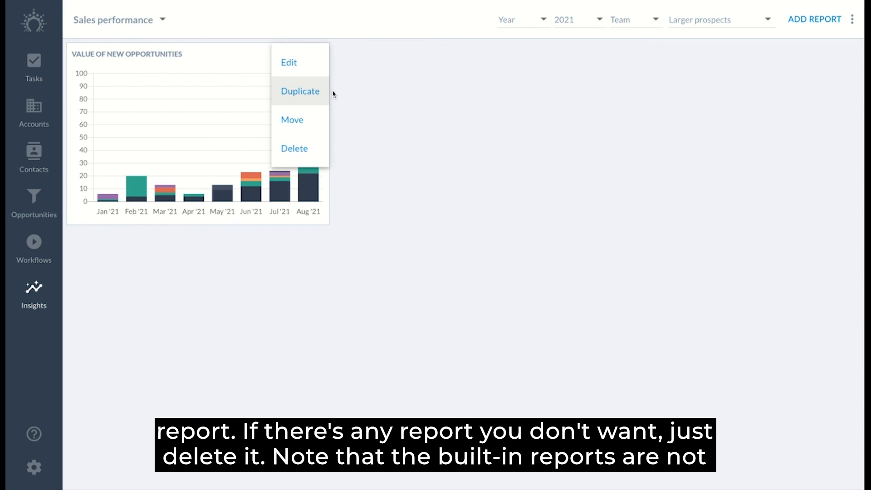
mouse_move(359, 153)
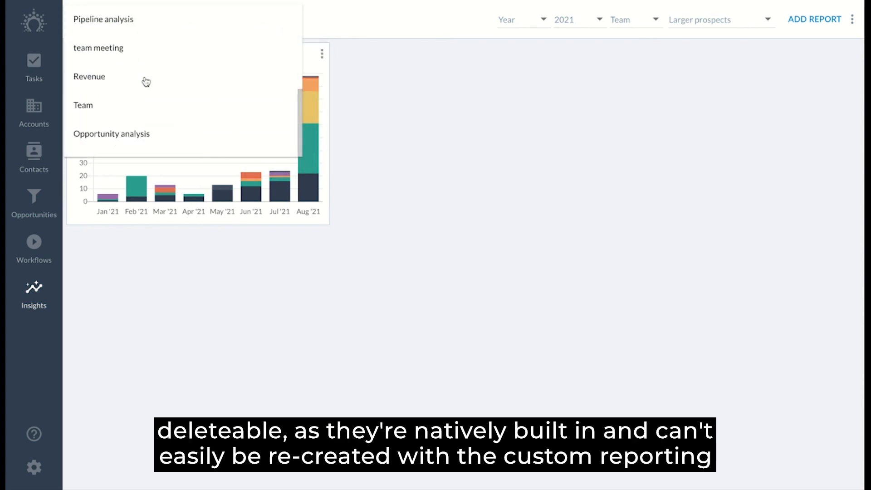
Switch to the Revenue dashboard and start moving its 'Revenue during time period' report, listing destination dashboards
click(89, 76)
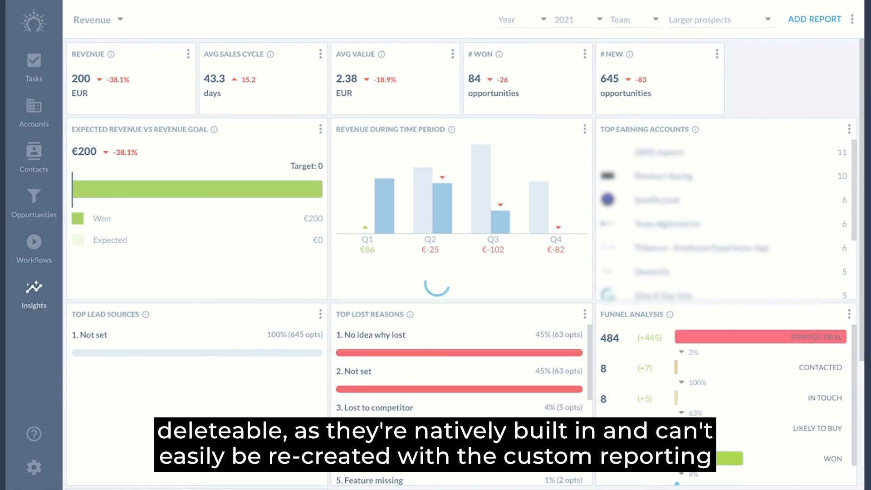
click(584, 128)
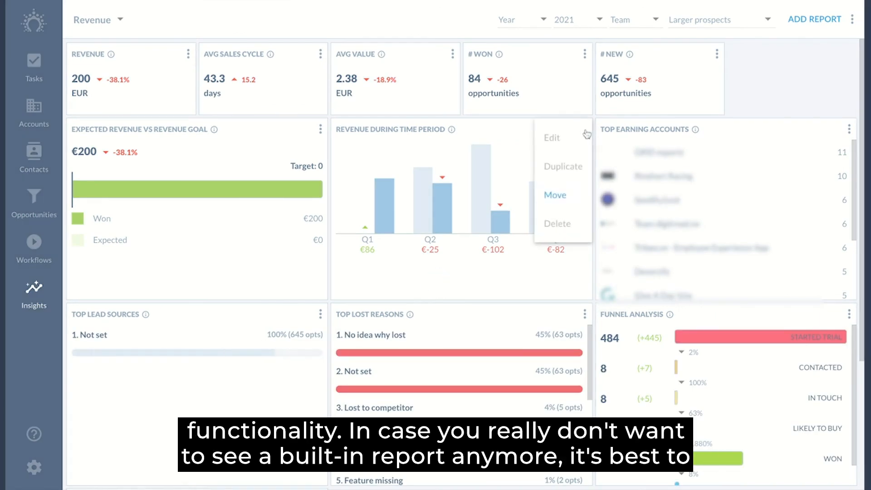
mouse_move(556, 195)
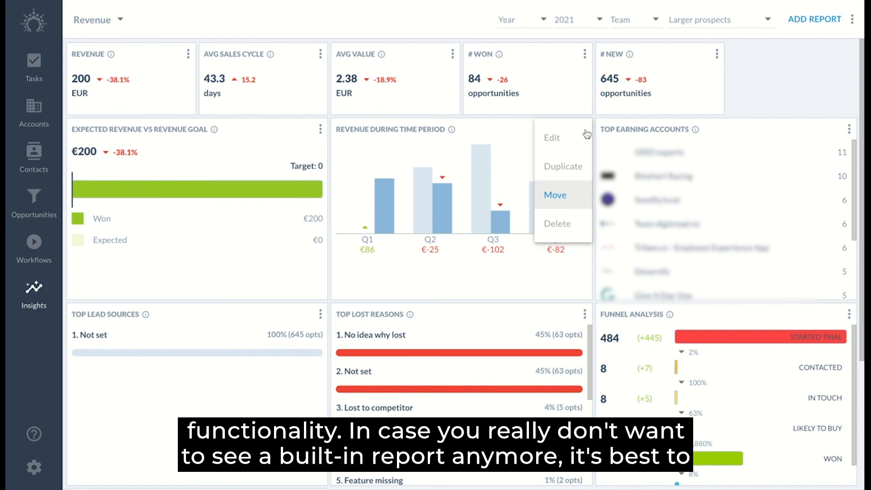
mouse_move(568, 197)
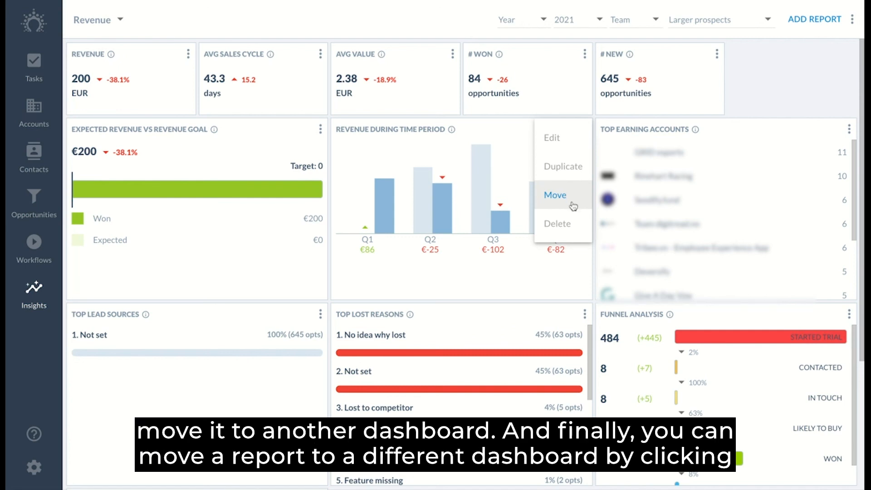
click(555, 194)
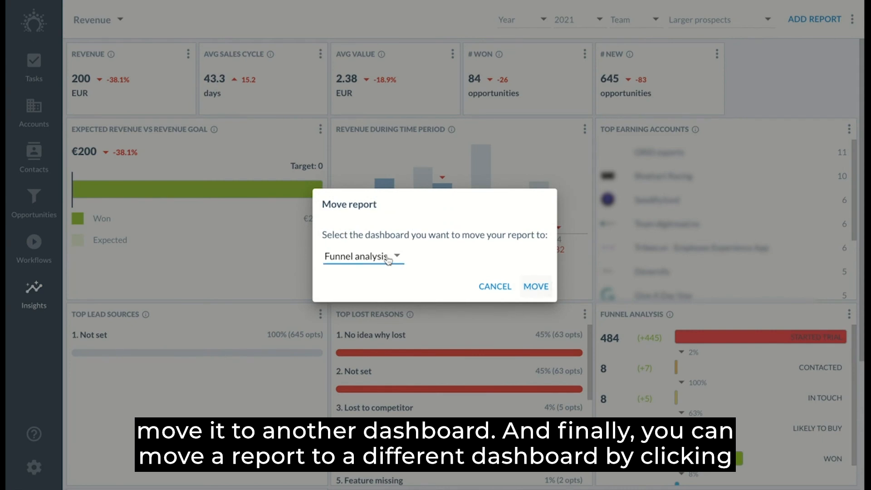
click(363, 256)
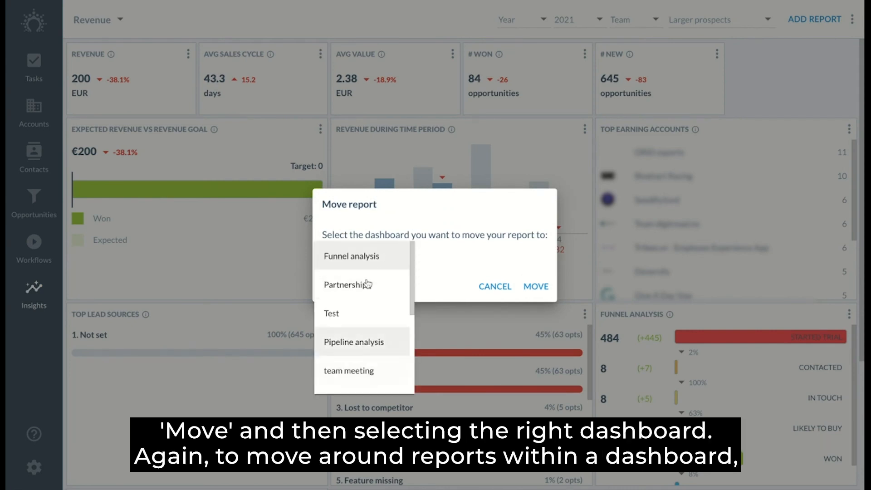
mouse_move(481, 267)
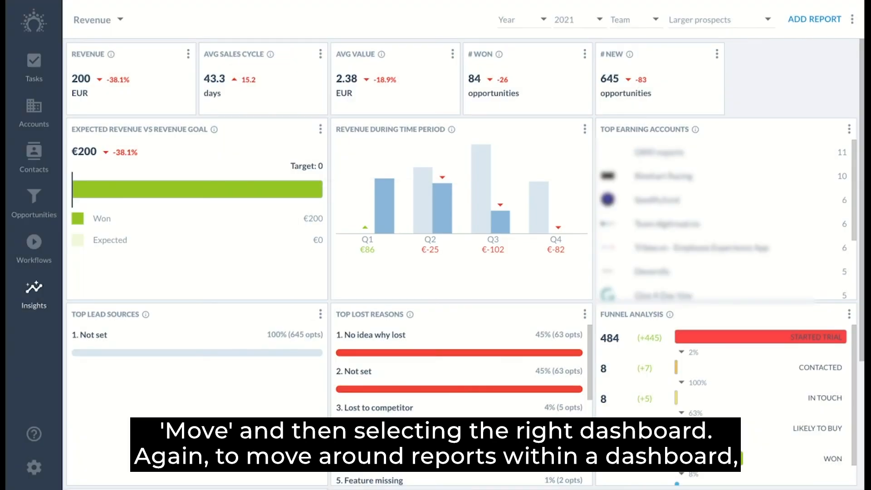
Put the Revenue dashboard into edit mode and save it with the layout unchanged
click(848, 19)
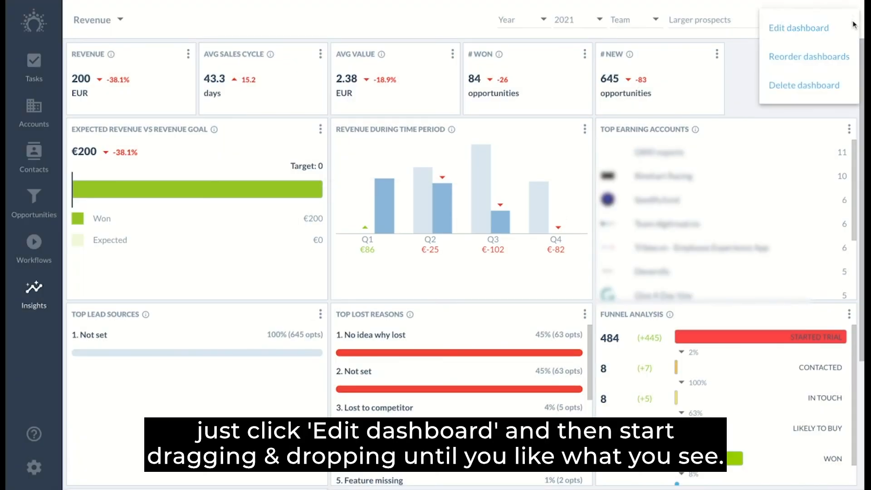
click(799, 28)
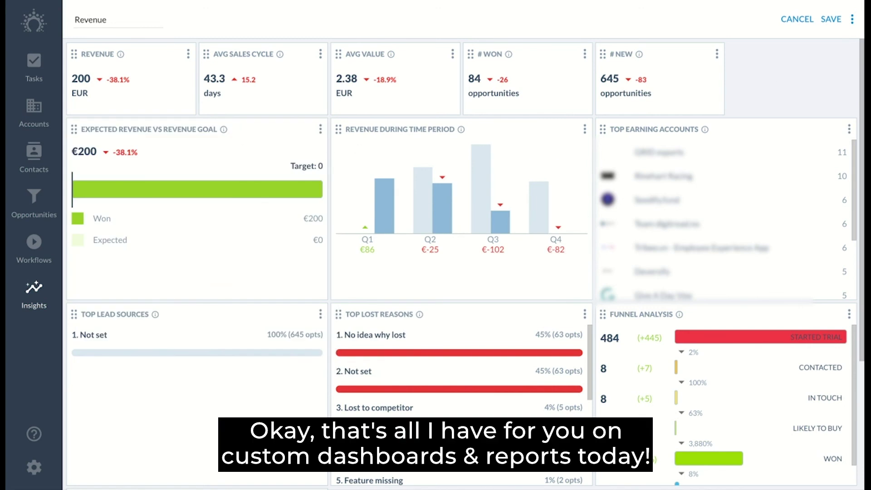
click(832, 19)
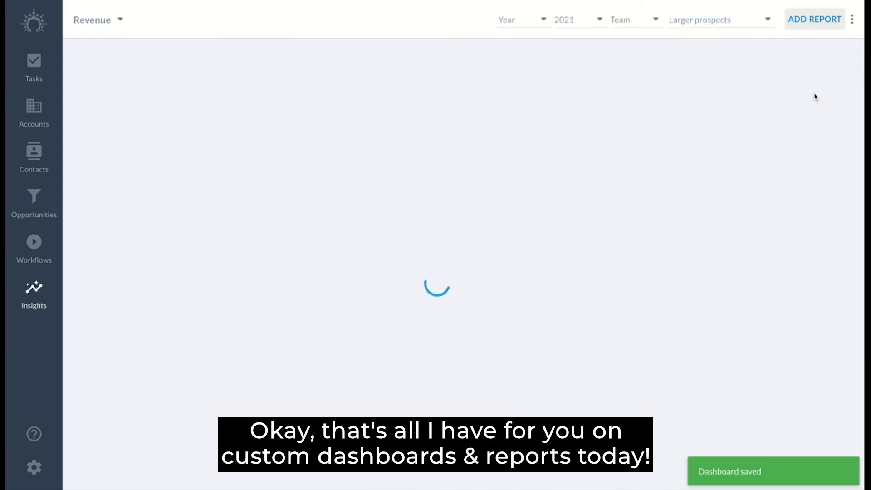